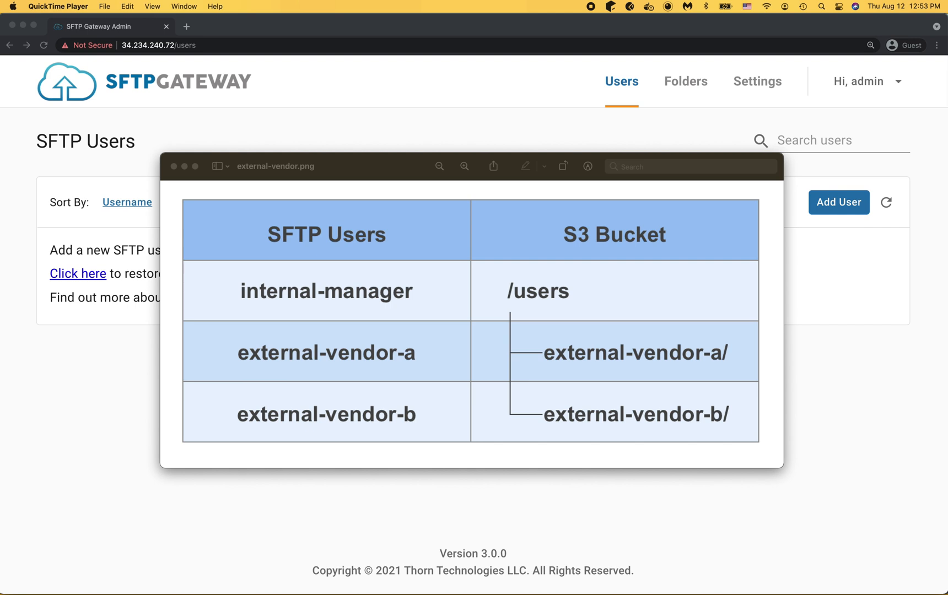
pyautogui.moveTo(864, 473)
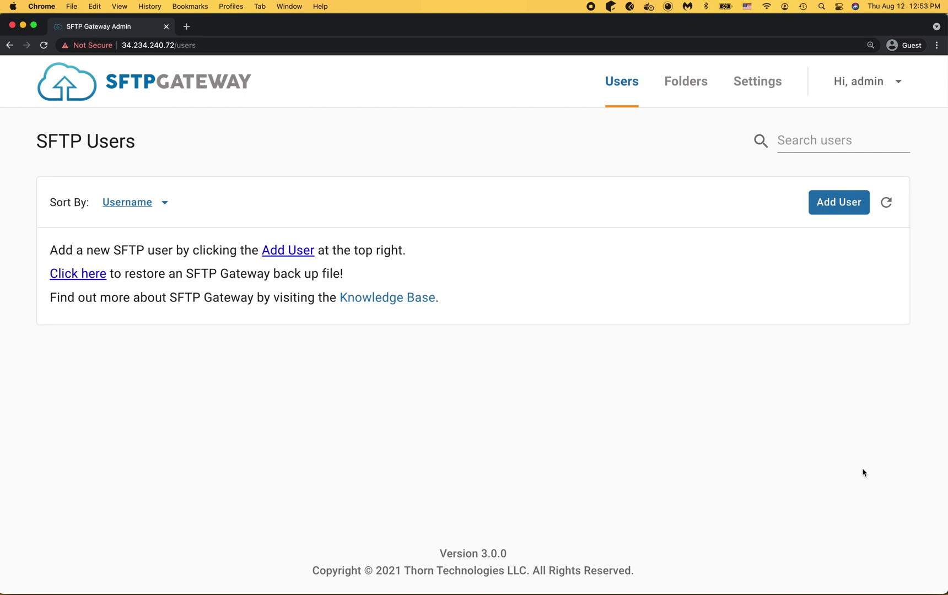
pyautogui.moveTo(845, 318)
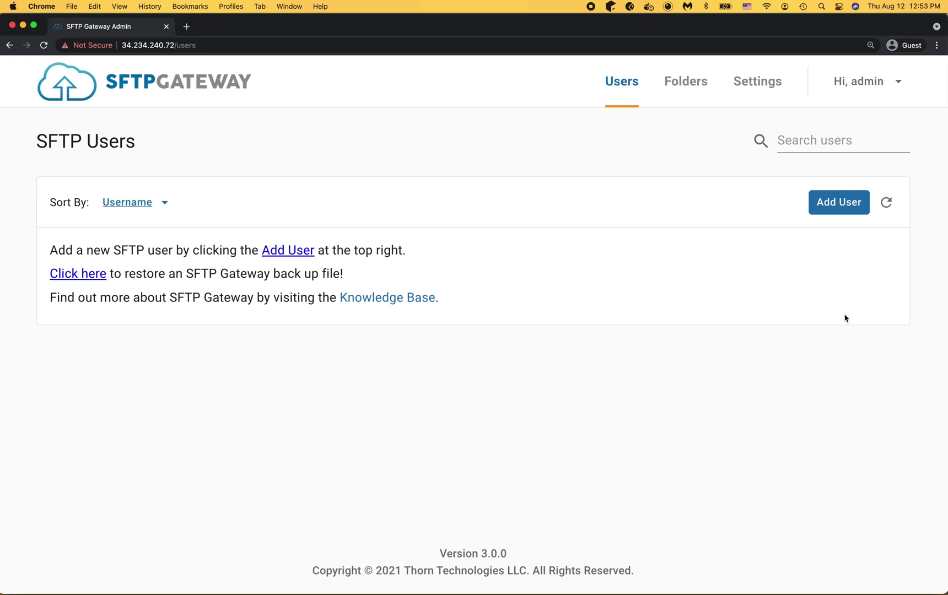
# Create user external-vendor-a with New Password login enabled under Advanced Options, and save
pyautogui.click(837, 202)
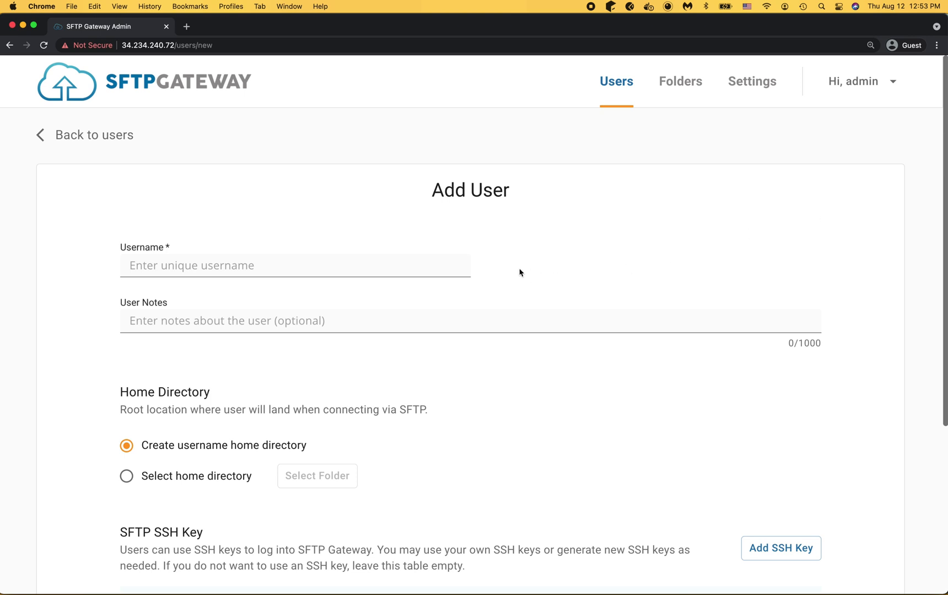
pyautogui.write('externa')
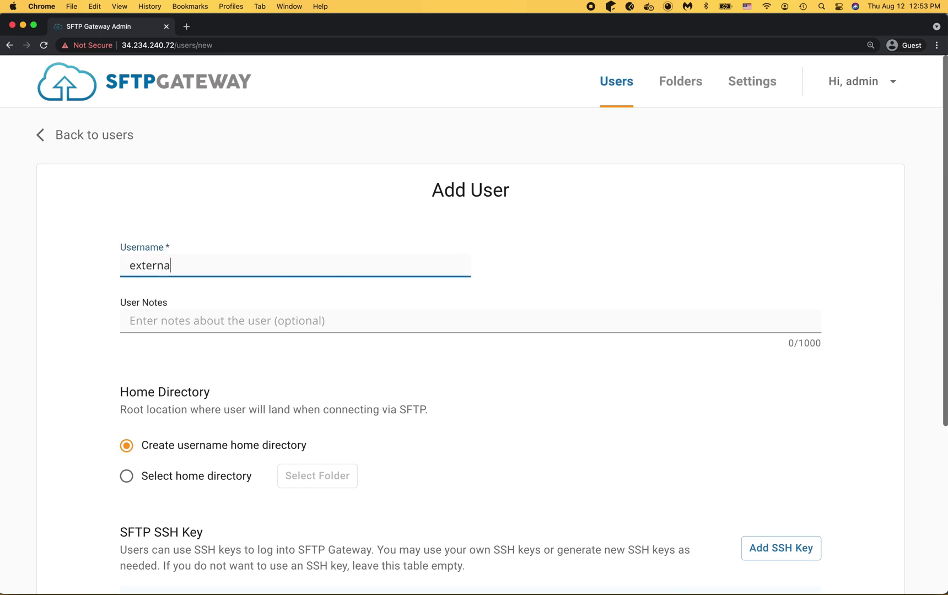
pyautogui.write('l-vendor-a')
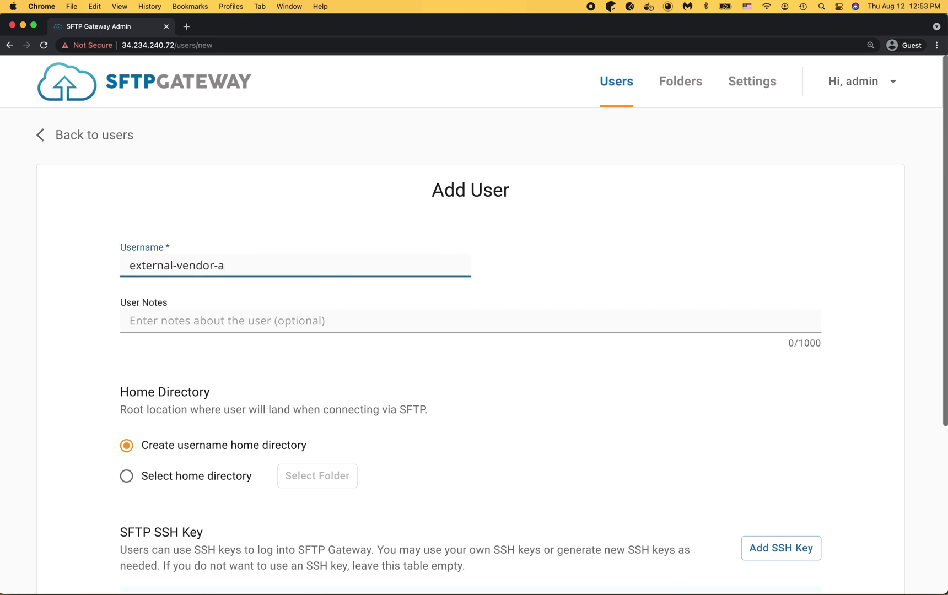
pyautogui.scroll(-3)
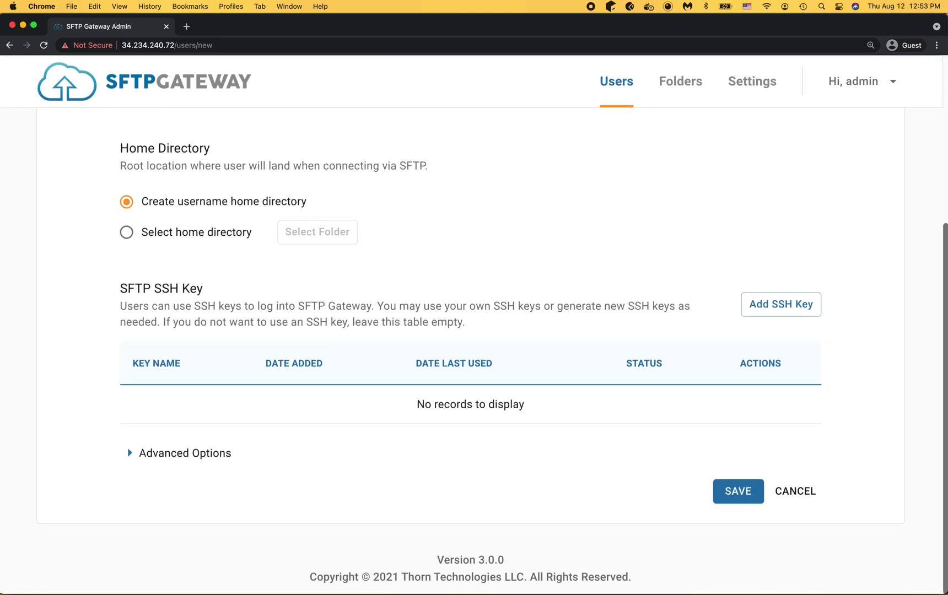
pyautogui.click(129, 453)
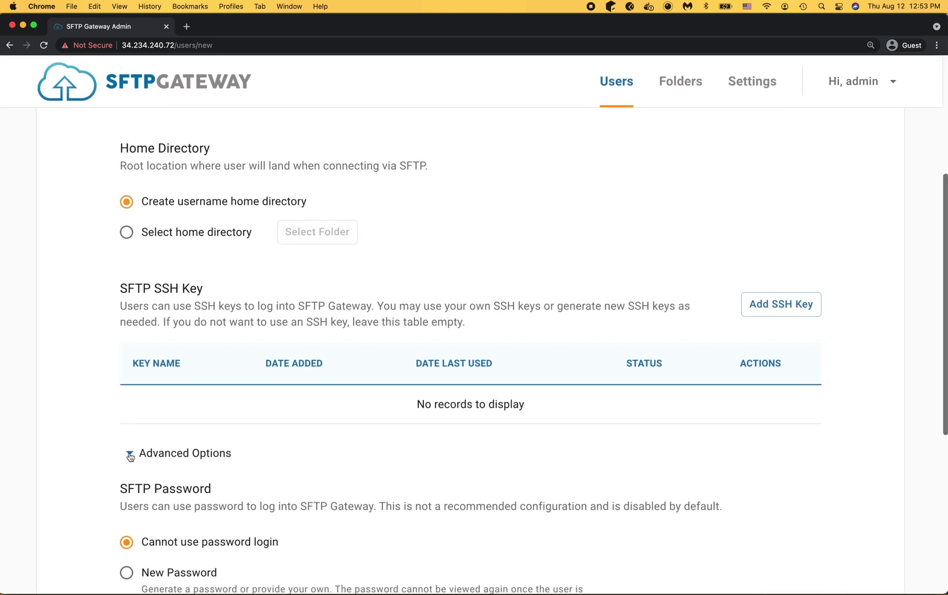
pyautogui.click(126, 572)
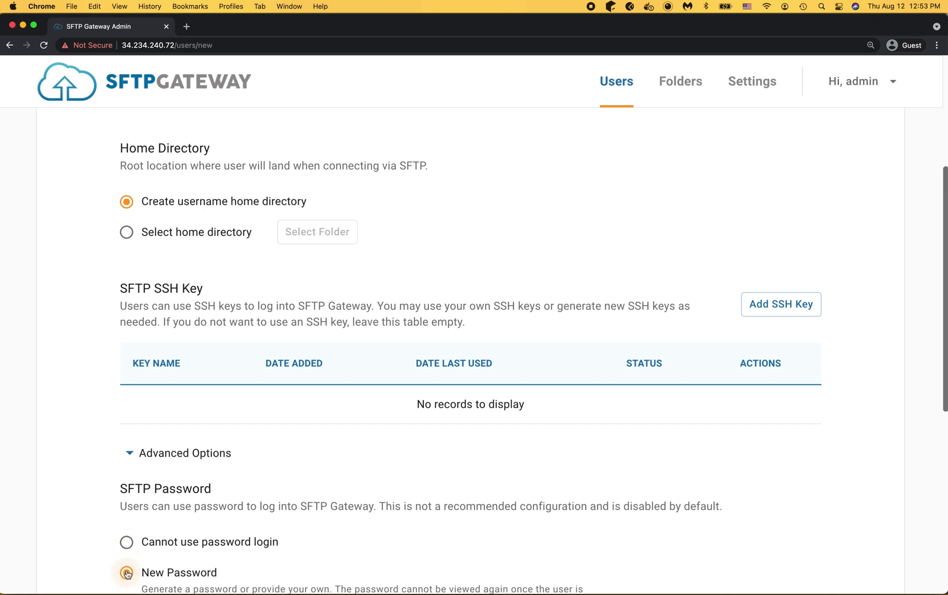
pyautogui.click(127, 573)
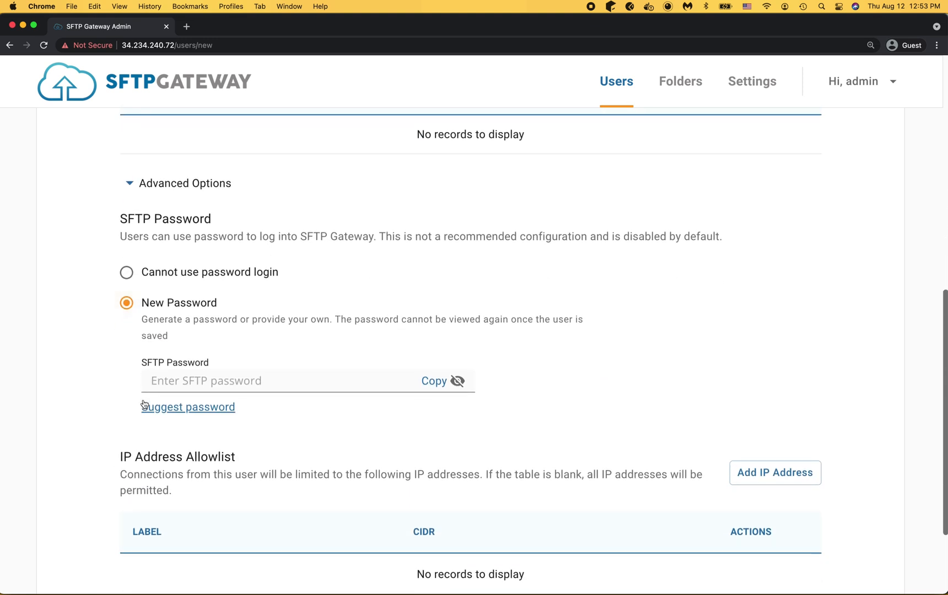
pyautogui.write('••')
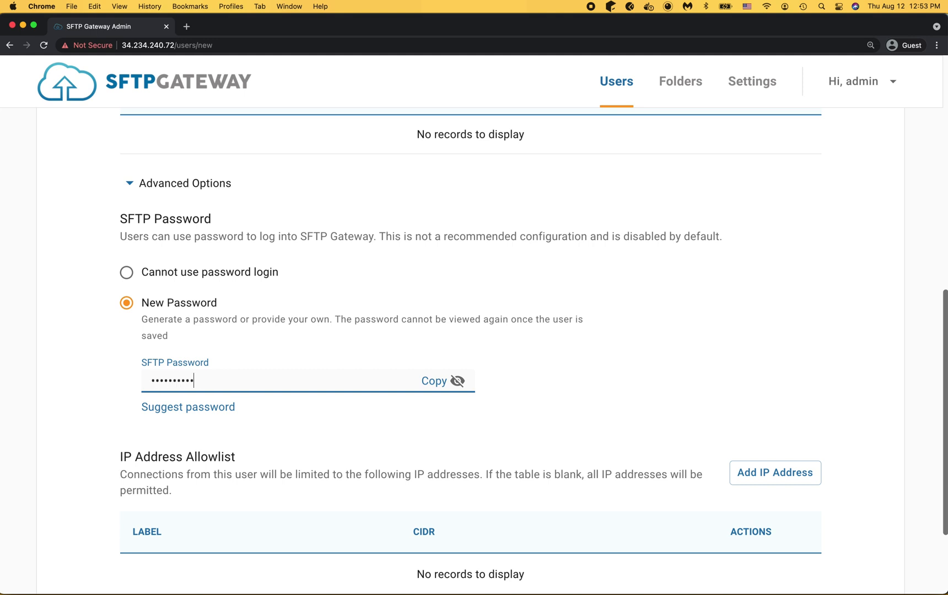
pyautogui.scroll(-3)
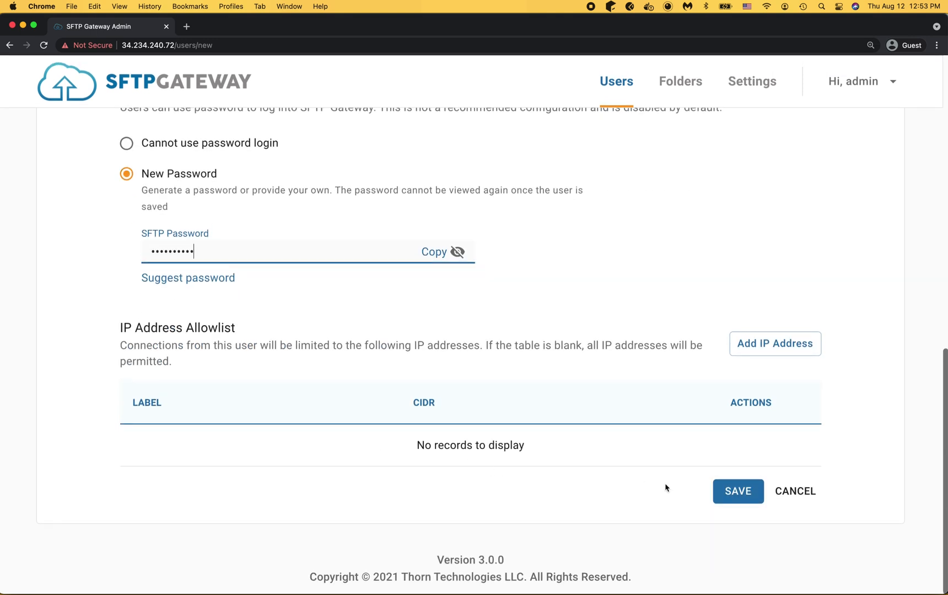
pyautogui.click(736, 491)
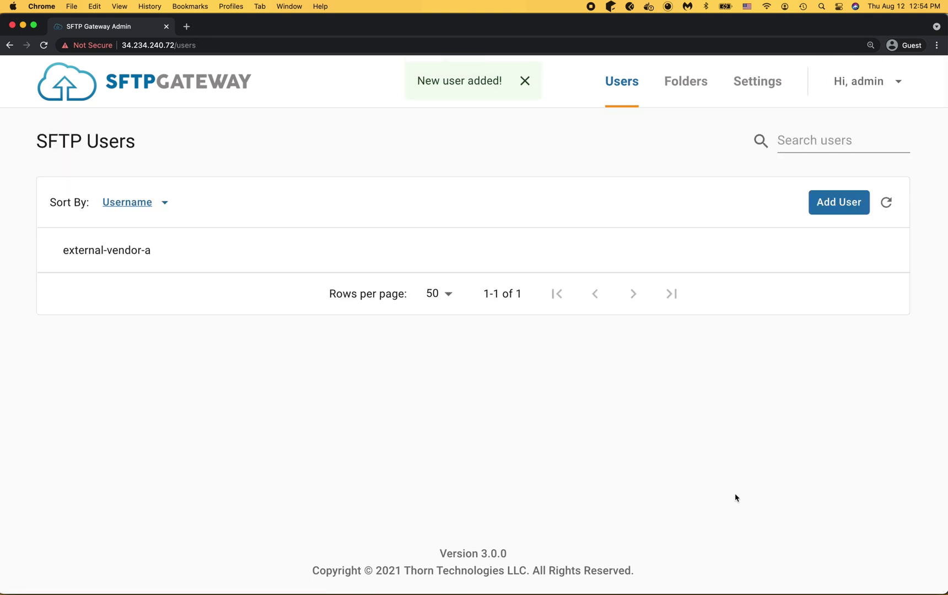
# Create user external-vendor-b with password login under Advanced Options, and save
pyautogui.click(838, 202)
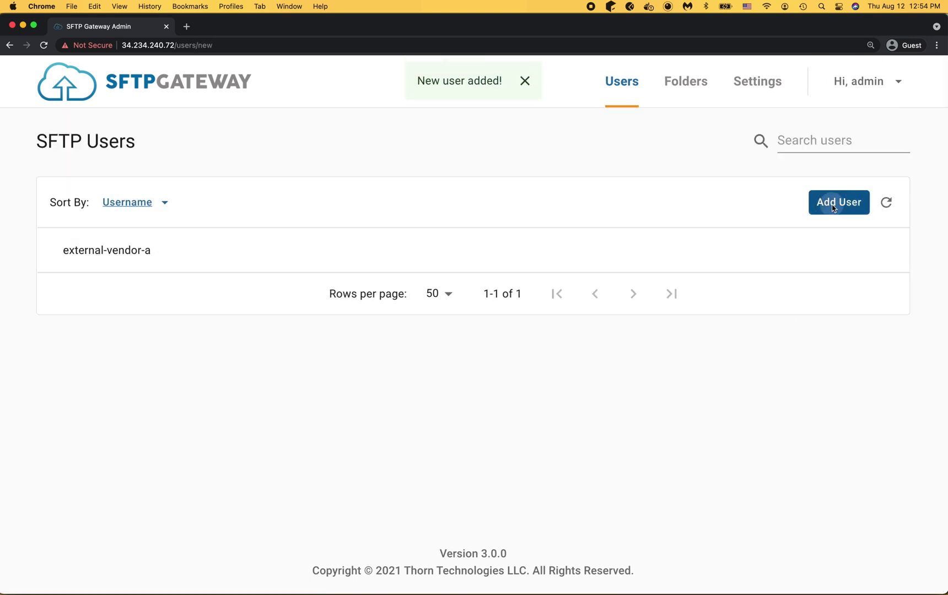
pyautogui.click(838, 202)
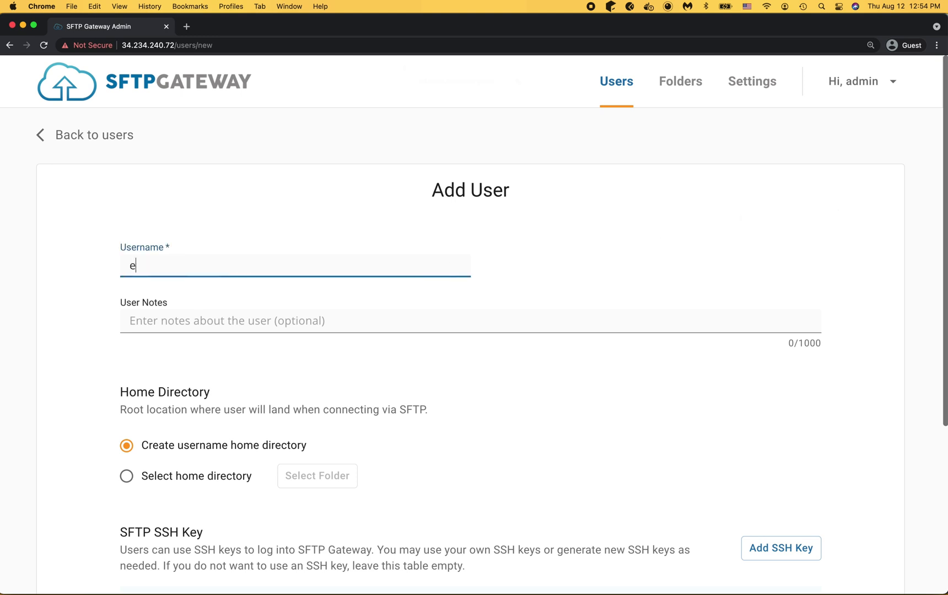
pyautogui.write('xternal-vendor-')
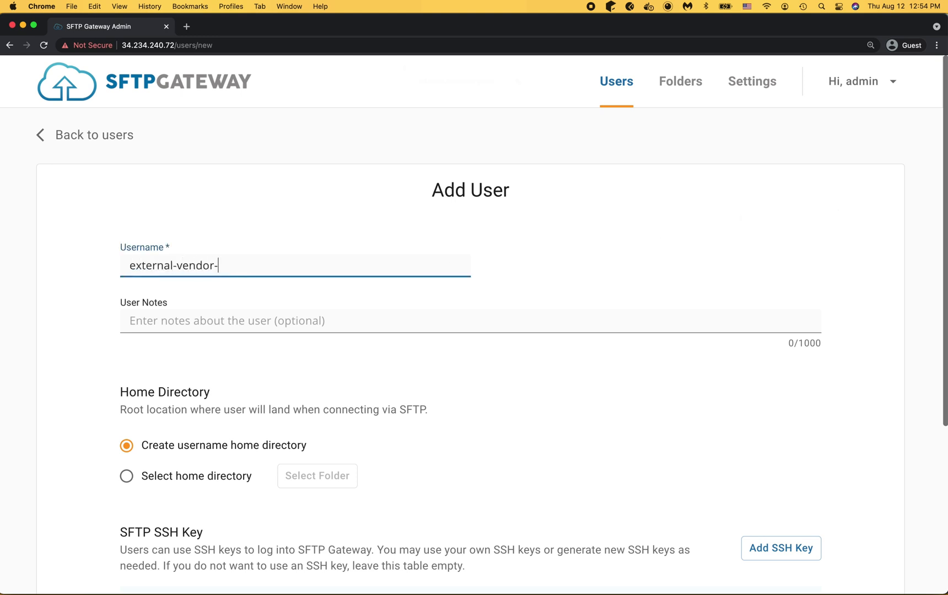
pyautogui.scroll(-3)
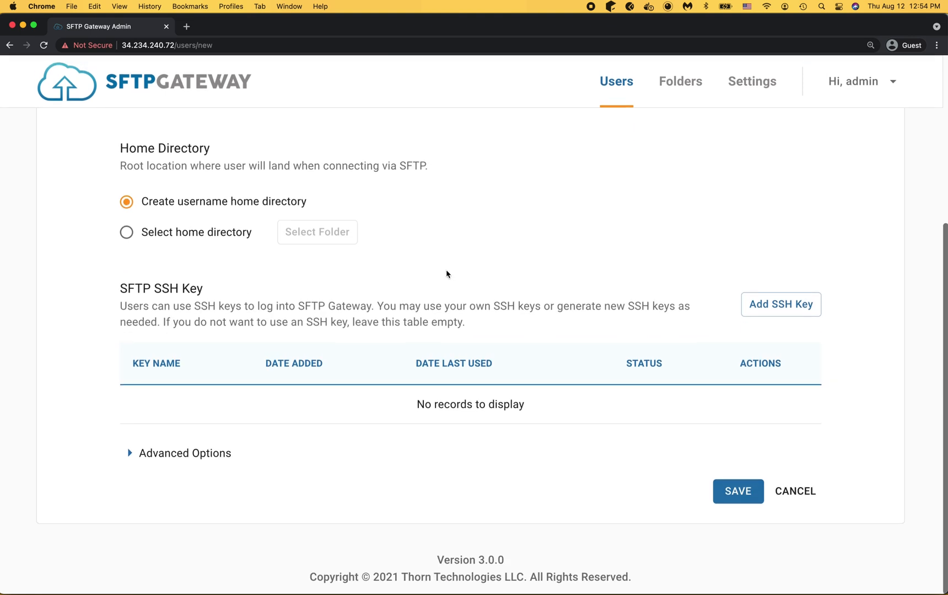
pyautogui.click(185, 453)
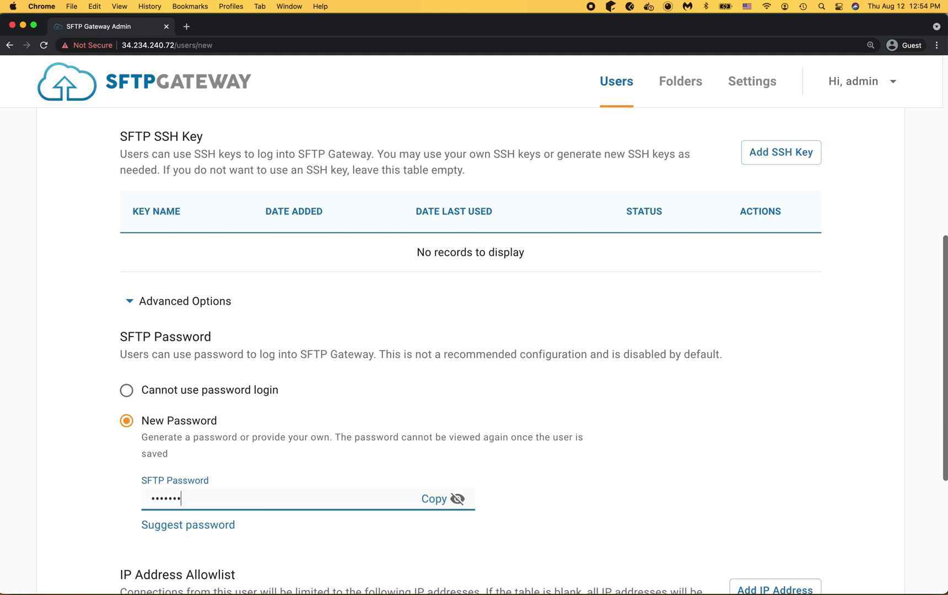
pyautogui.scroll(-3)
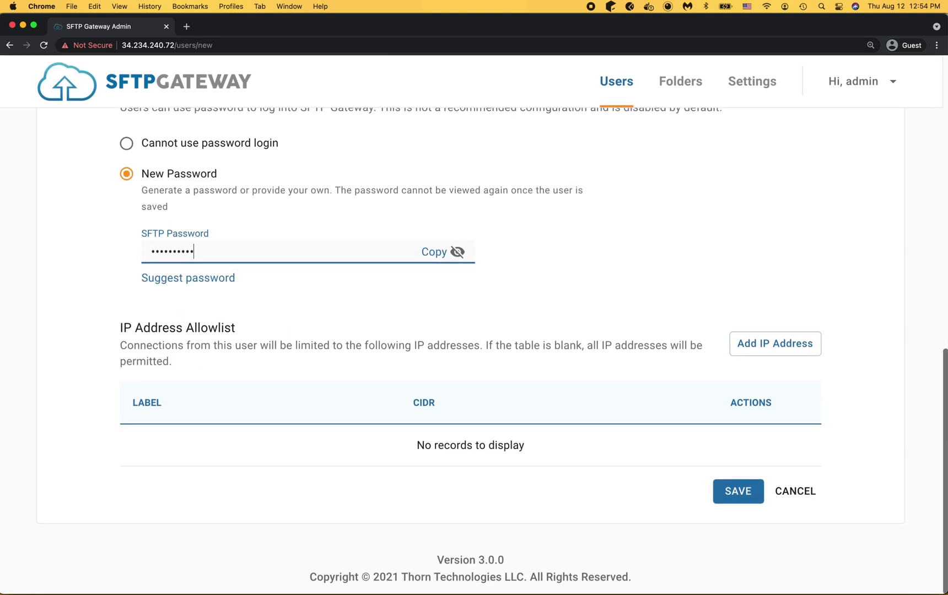
pyautogui.click(736, 491)
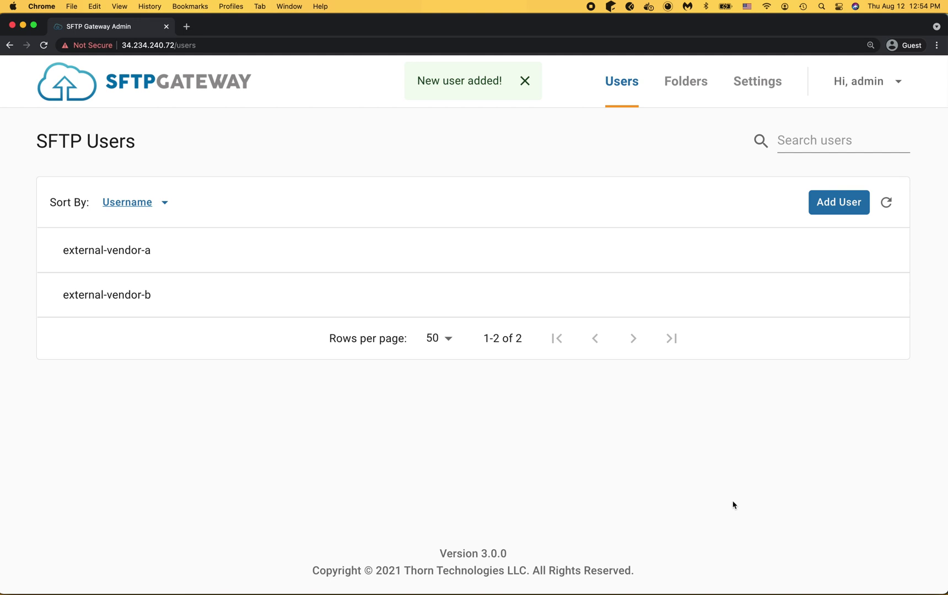
# Browse Folders into the users folder to show the external-vendor-a and external-vendor-b folders
pyautogui.click(685, 81)
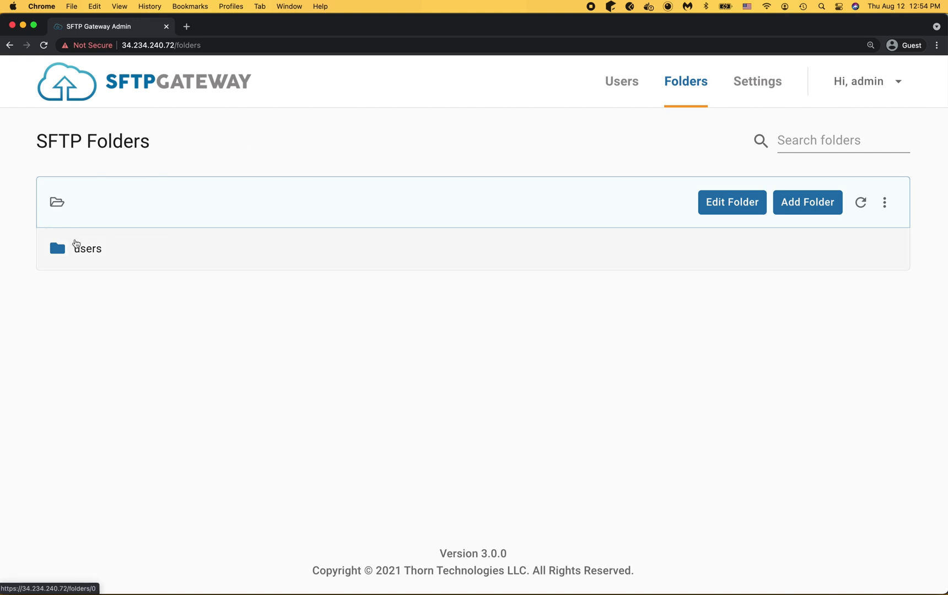
pyautogui.click(87, 248)
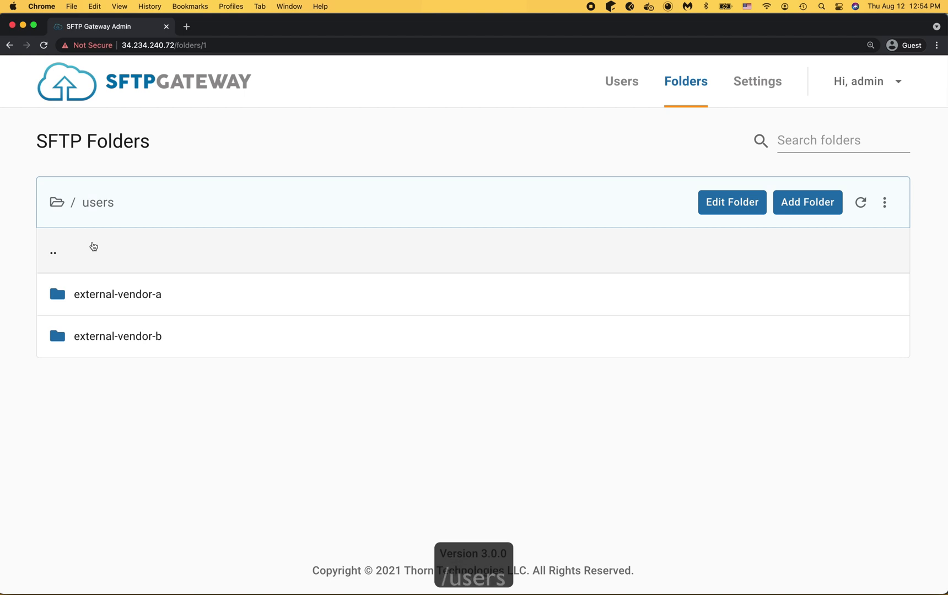
pyautogui.moveTo(621, 81)
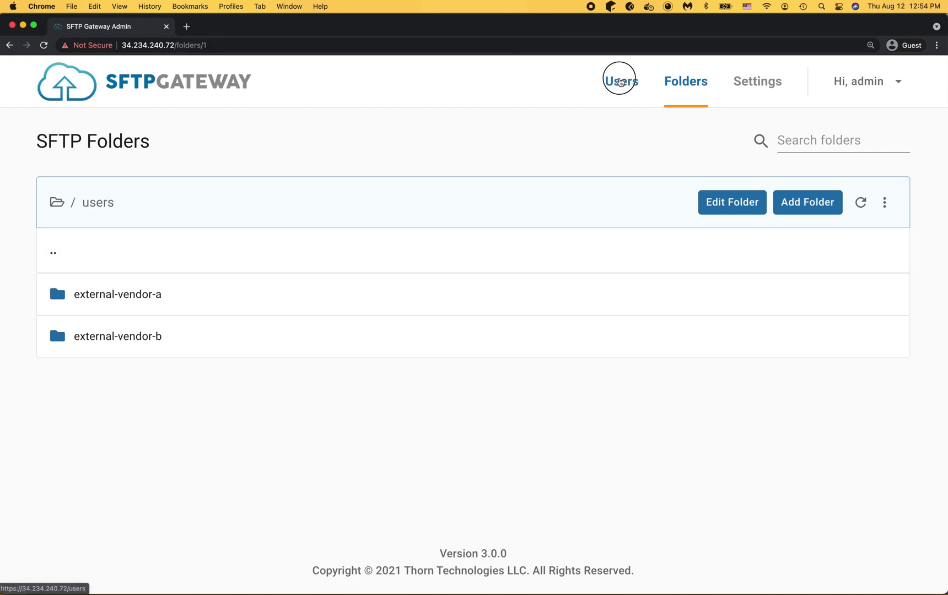
# Add user internal-manager with /users as its read/write home directory
pyautogui.click(621, 81)
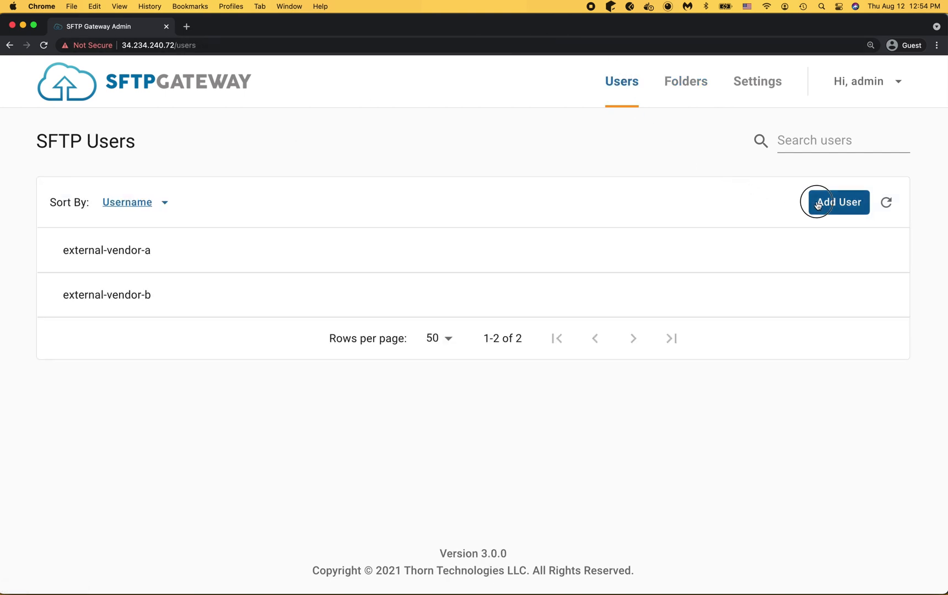
pyautogui.click(836, 202)
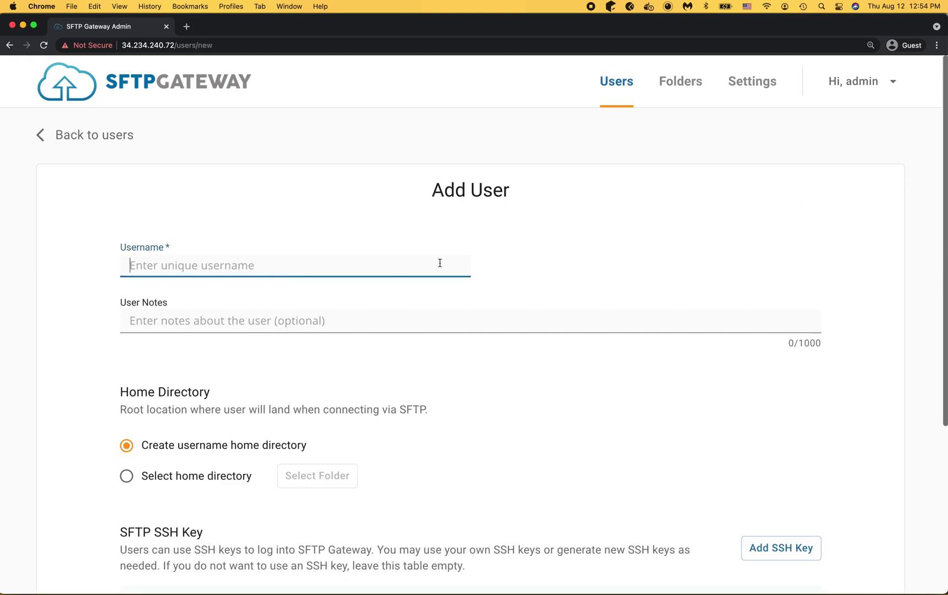
pyautogui.write('internal-')
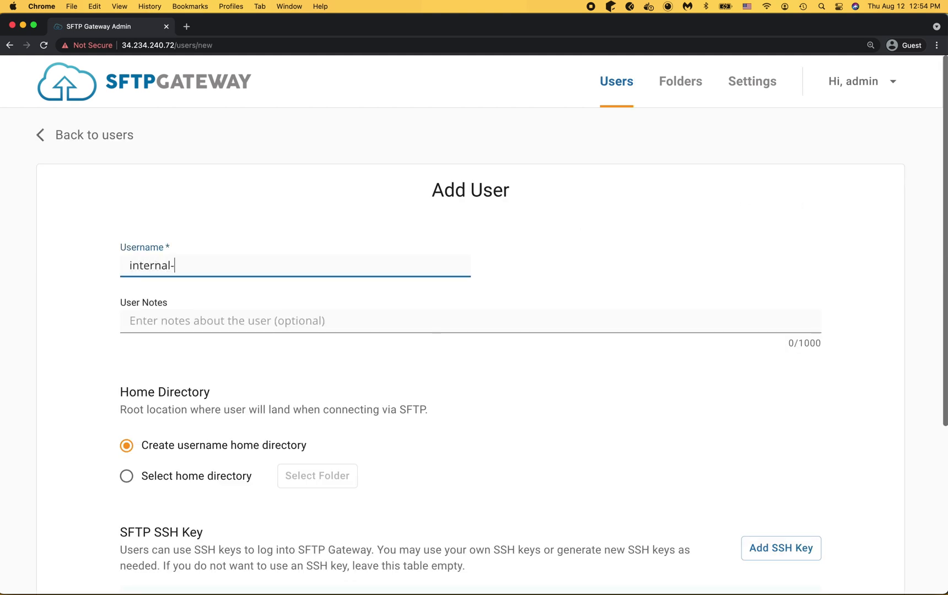
pyautogui.write('manager')
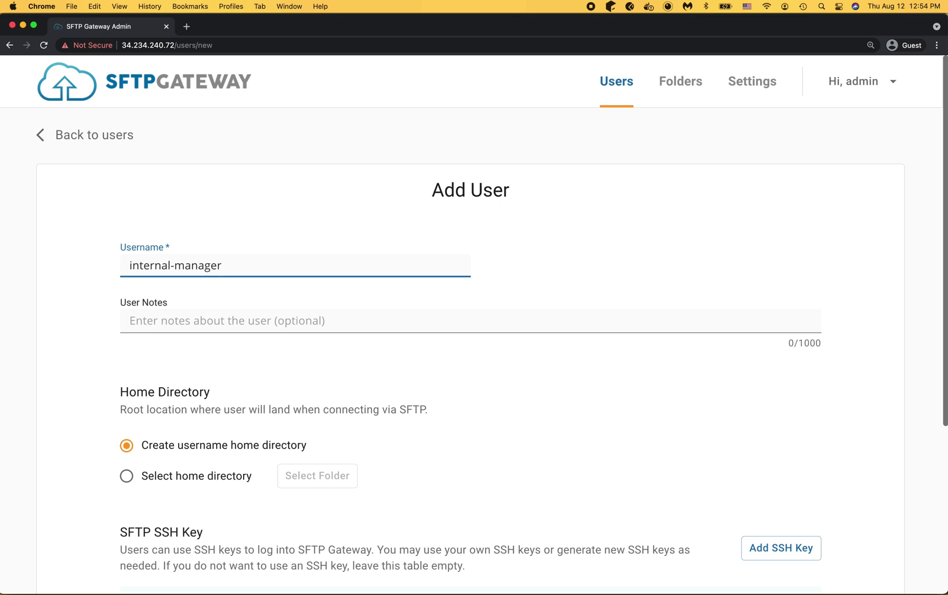
pyautogui.moveTo(7, 529)
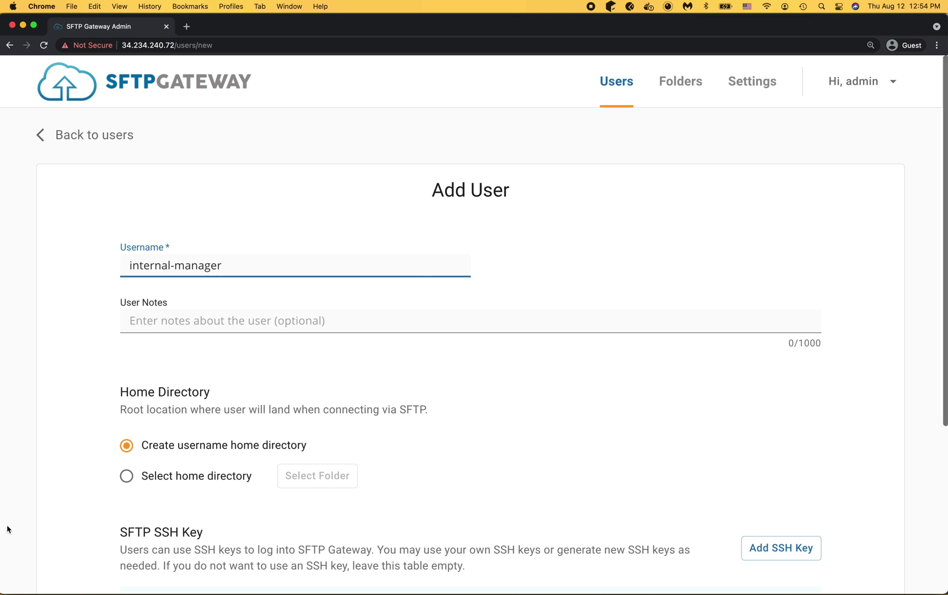
pyautogui.click(126, 476)
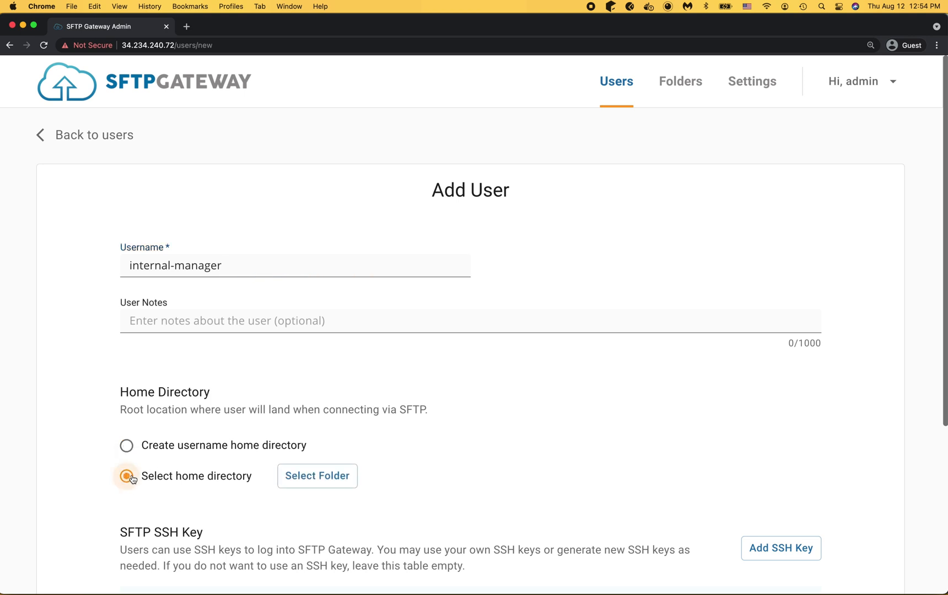
pyautogui.click(317, 476)
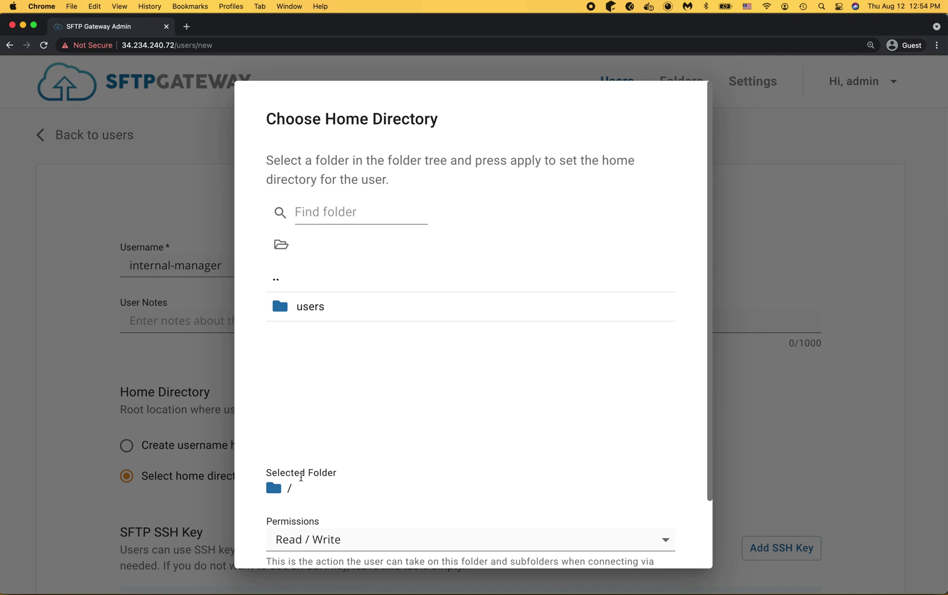
pyautogui.moveTo(306, 376)
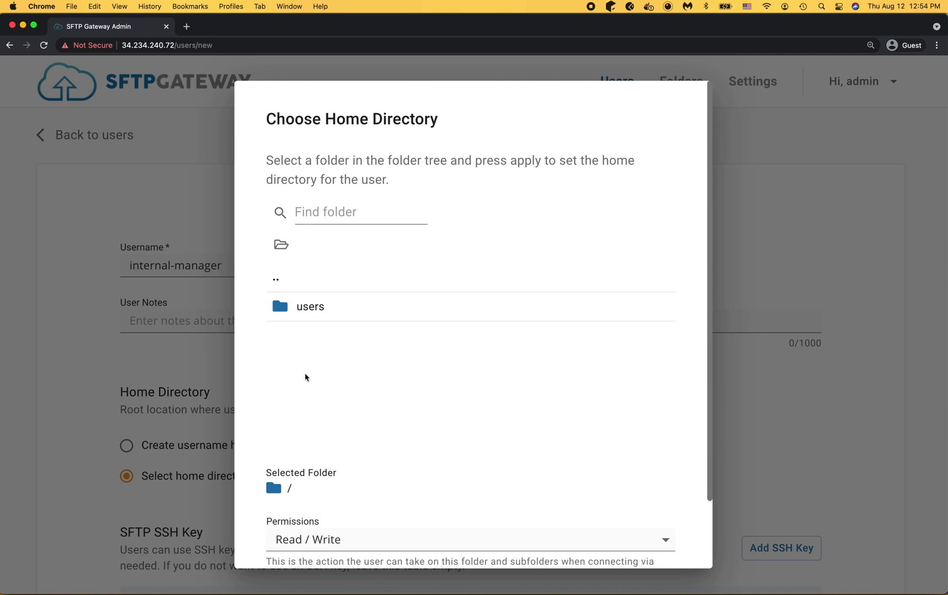
pyautogui.click(310, 307)
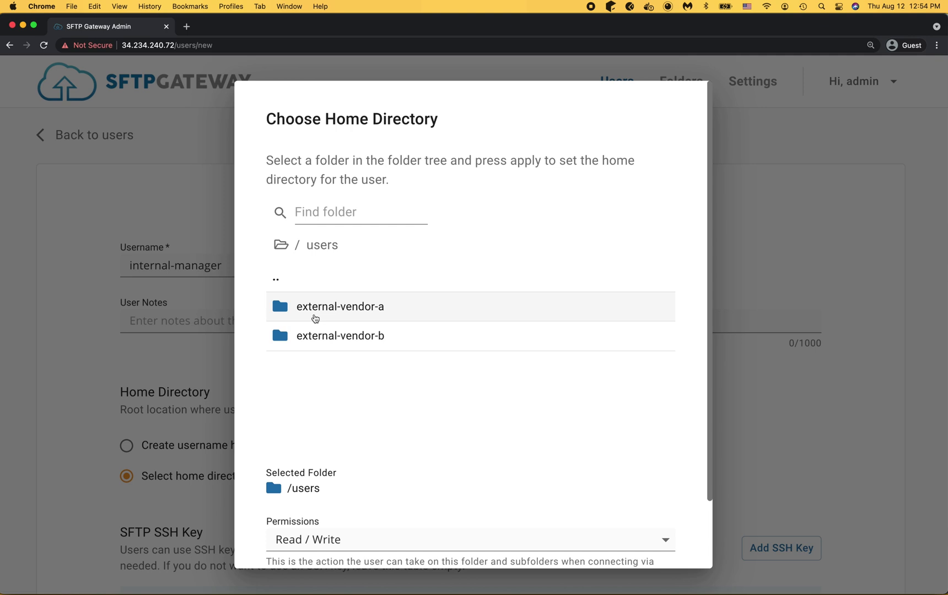
pyautogui.scroll(-3)
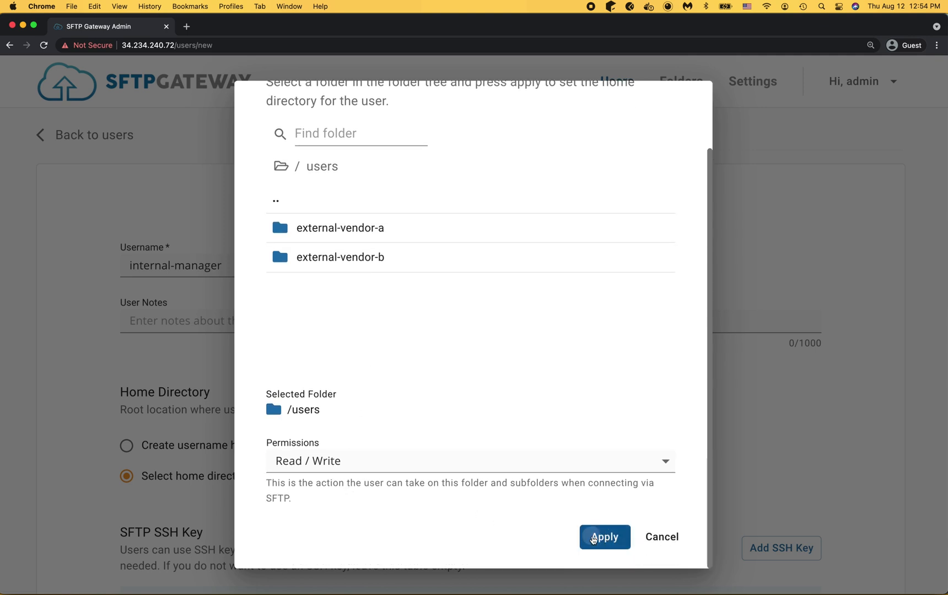
pyautogui.click(604, 537)
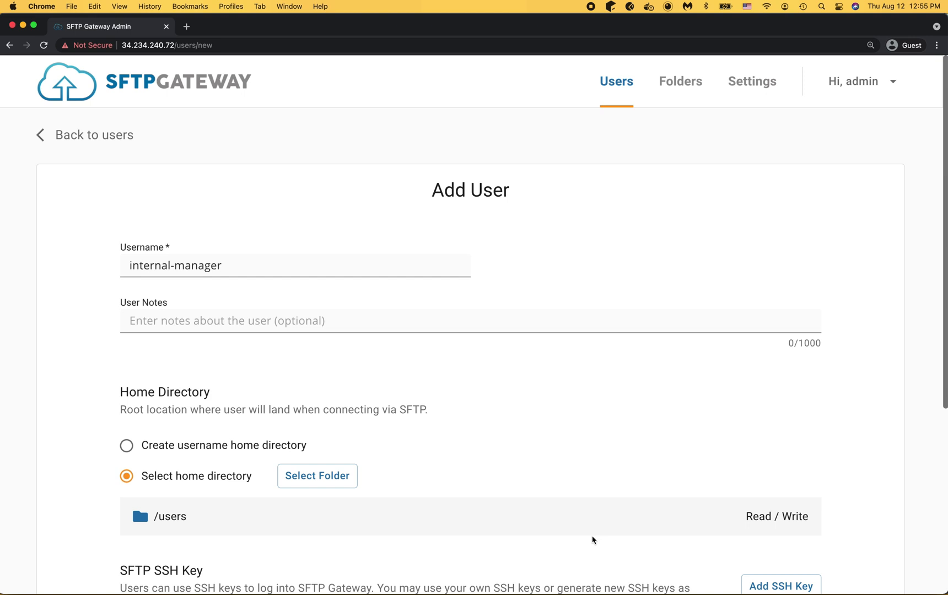
# Enable password login under Advanced Options and save the internal-manager user
pyautogui.scroll(-3)
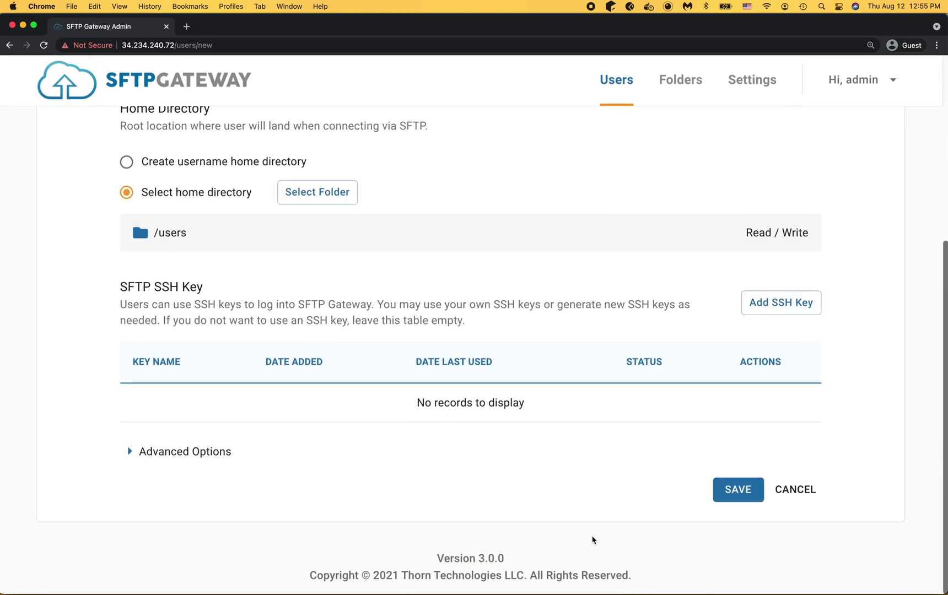
pyautogui.click(183, 451)
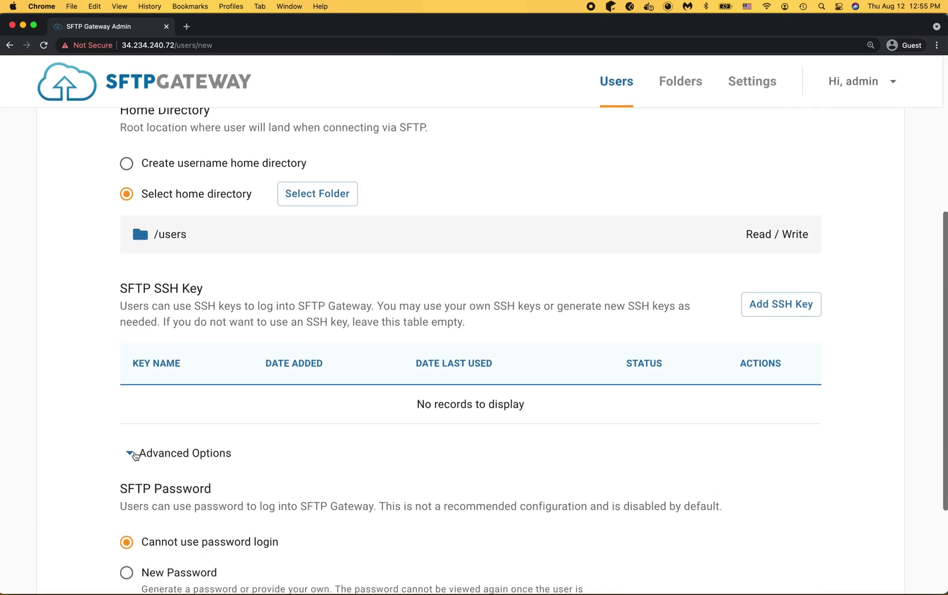
pyautogui.scroll(-3)
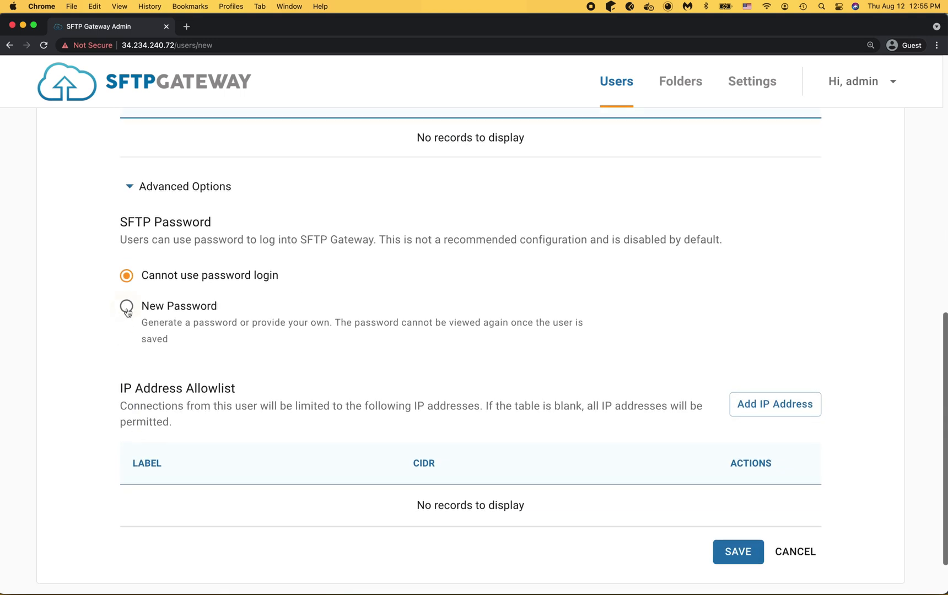
pyautogui.click(126, 306)
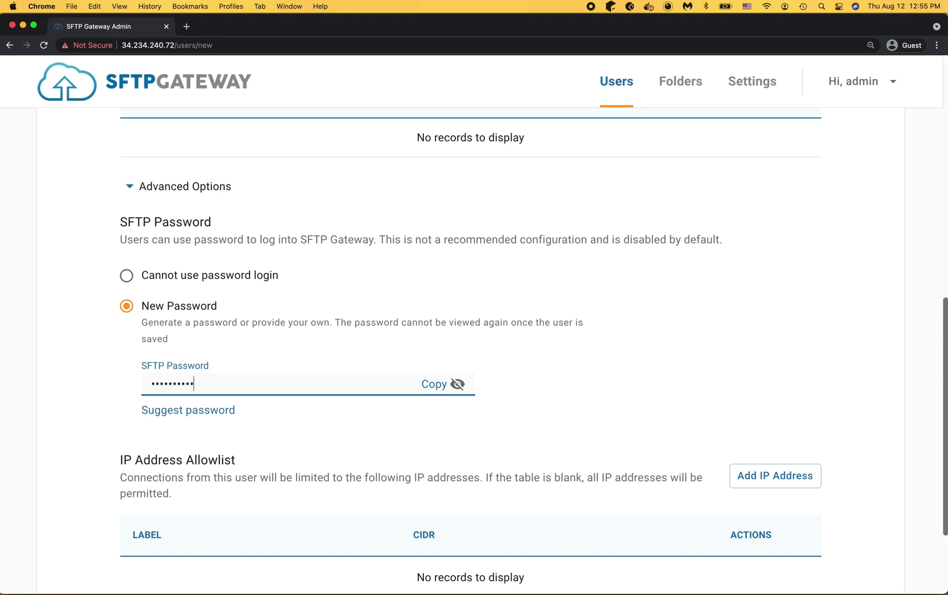
pyautogui.scroll(-3)
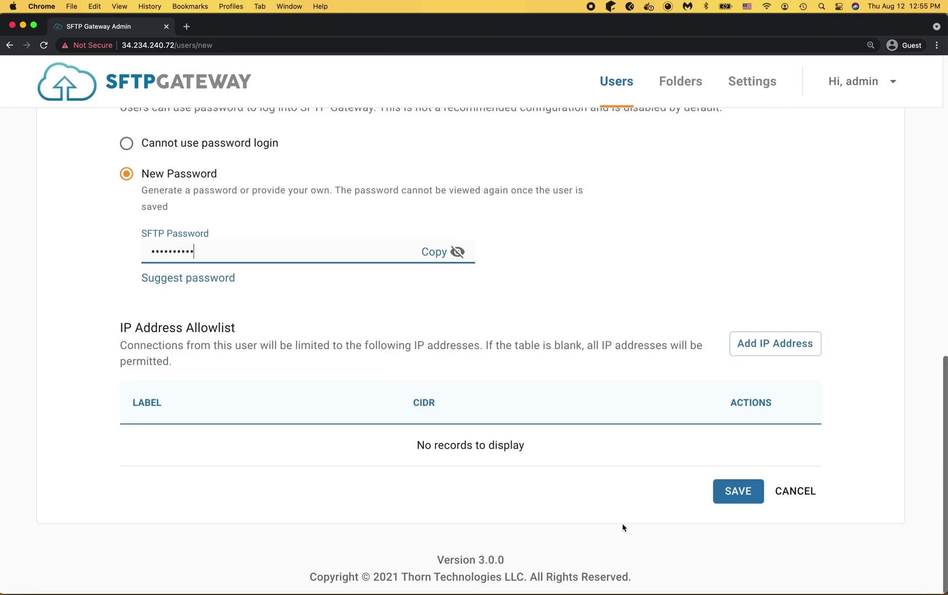
pyautogui.click(737, 490)
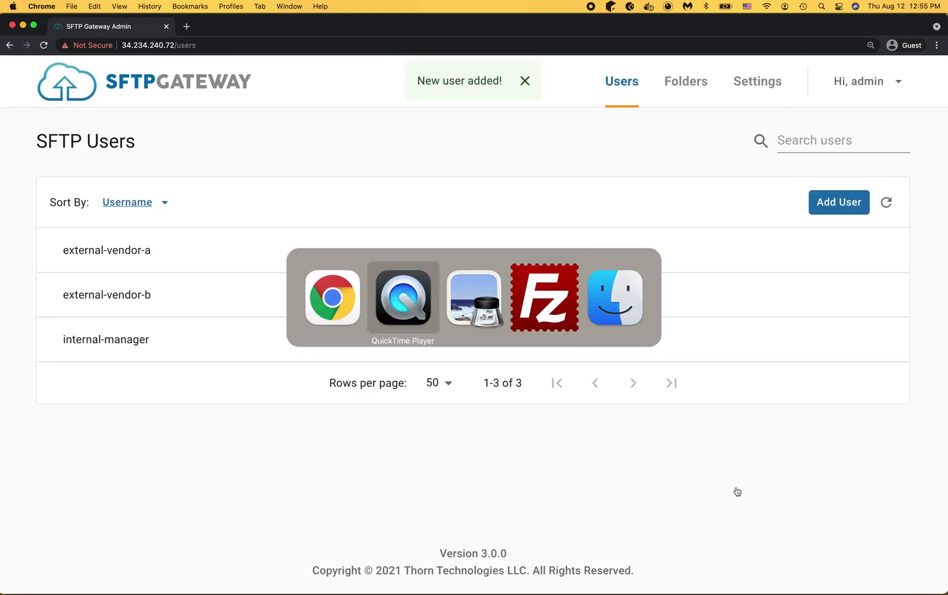
# Bring up the Preview diagram mapping SFTP users to their S3 bucket folders
pyautogui.click(473, 297)
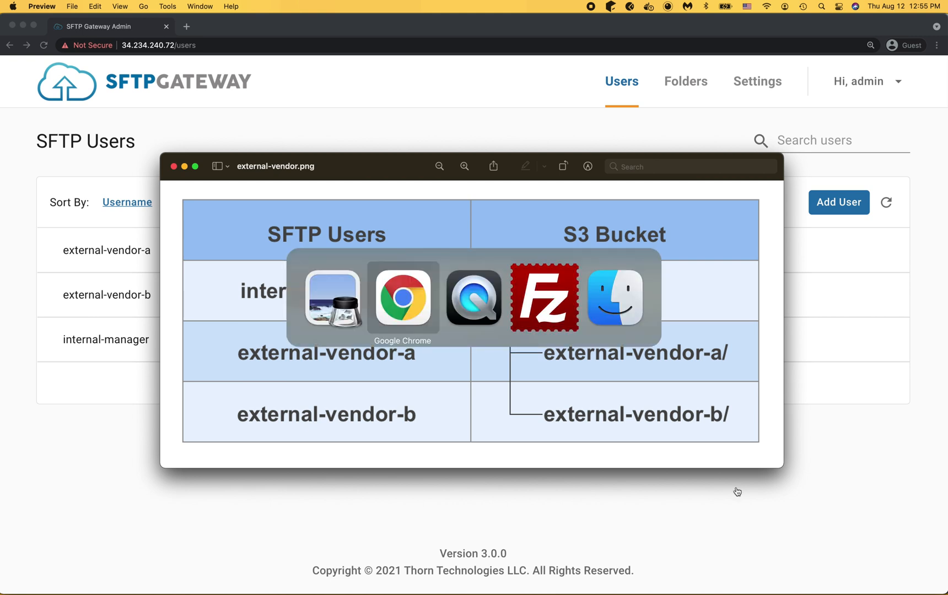
# In Site Manager, set the user to external-vendor-a with its password and connect
pyautogui.click(543, 297)
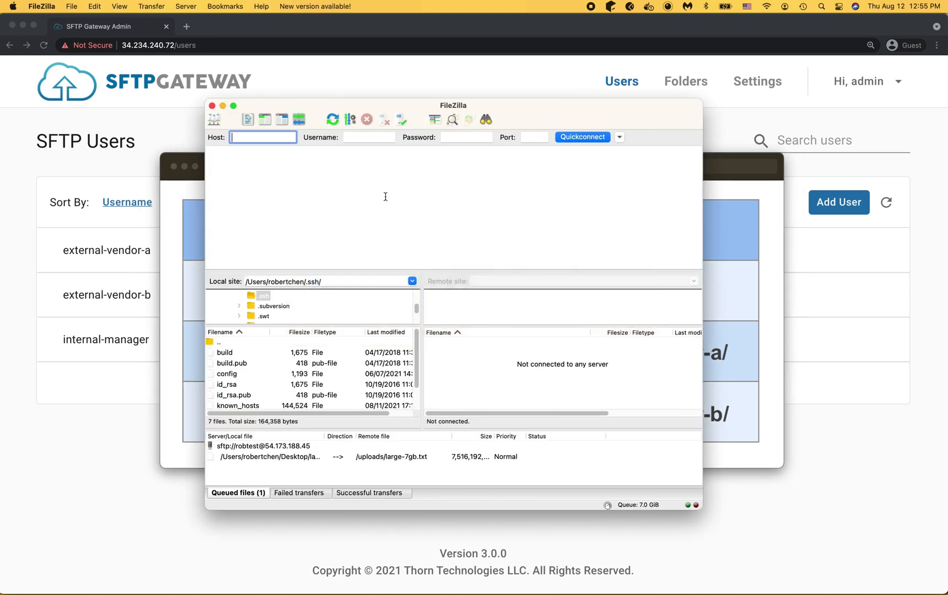
pyautogui.click(214, 119)
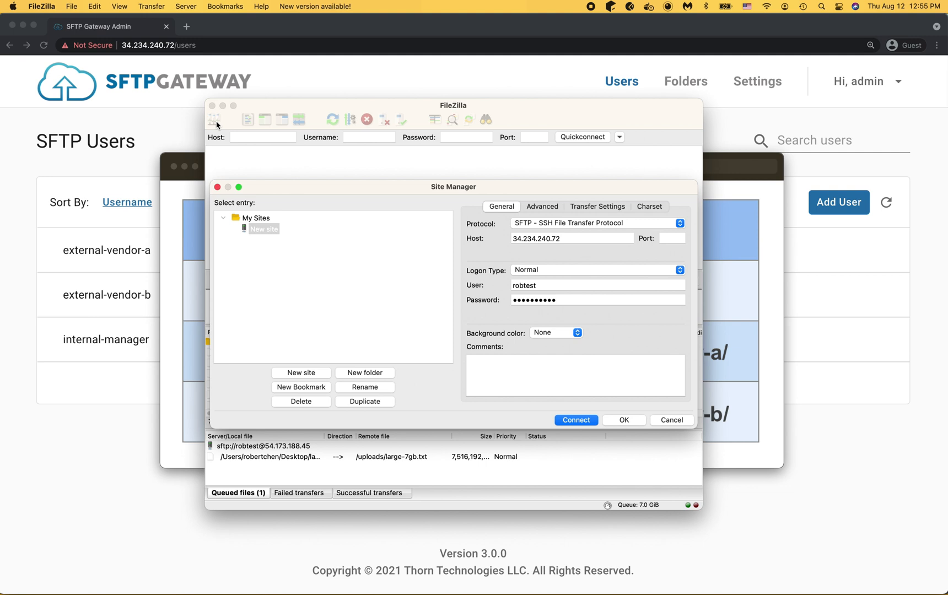
pyautogui.moveTo(285, 160)
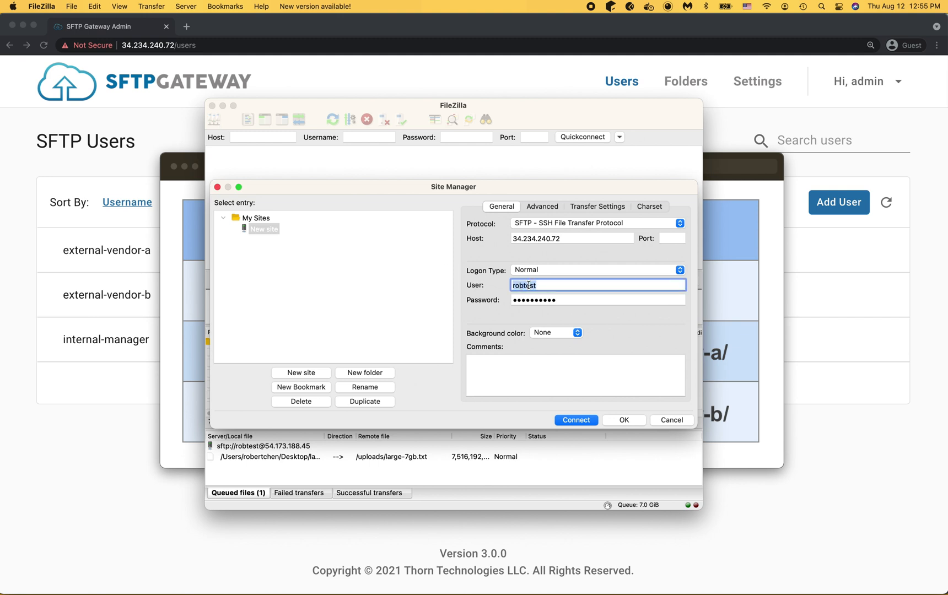
pyautogui.write('e')
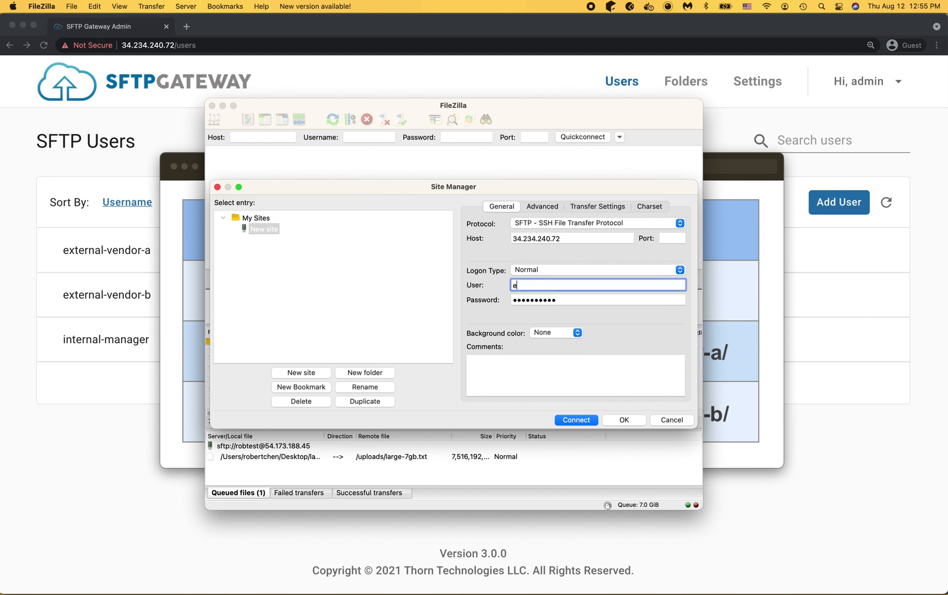
pyautogui.write('xternal-vendor-a')
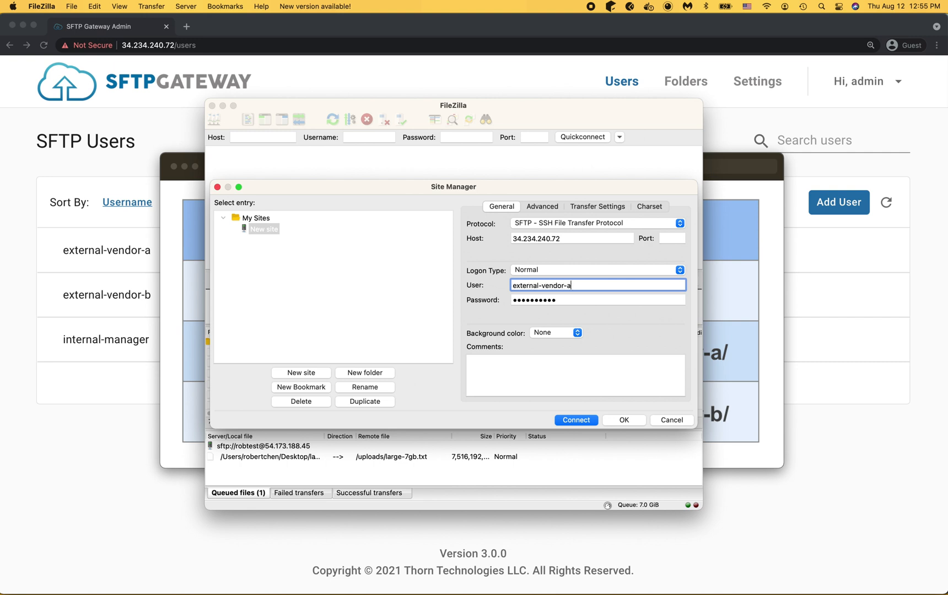
pyautogui.click(596, 299)
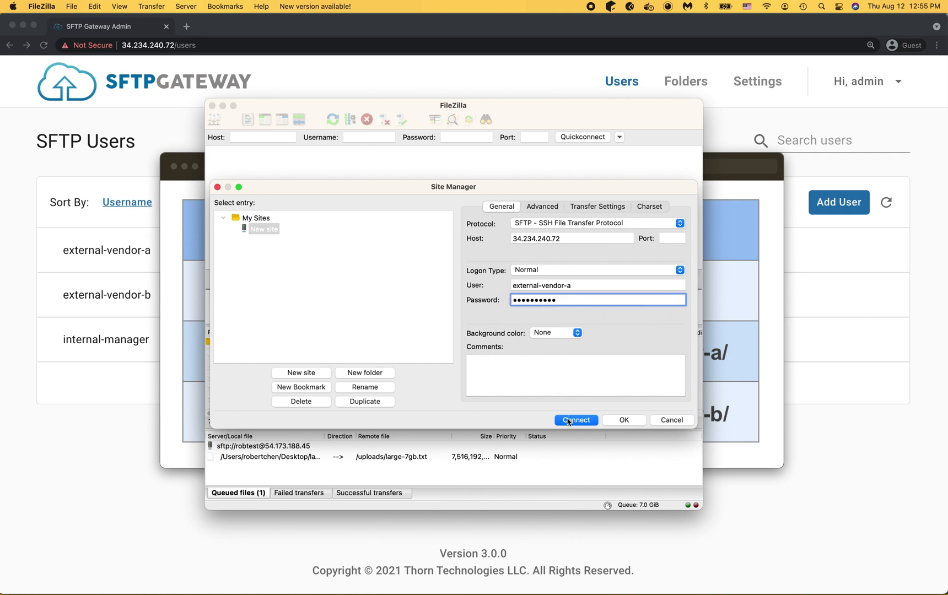
pyautogui.click(575, 420)
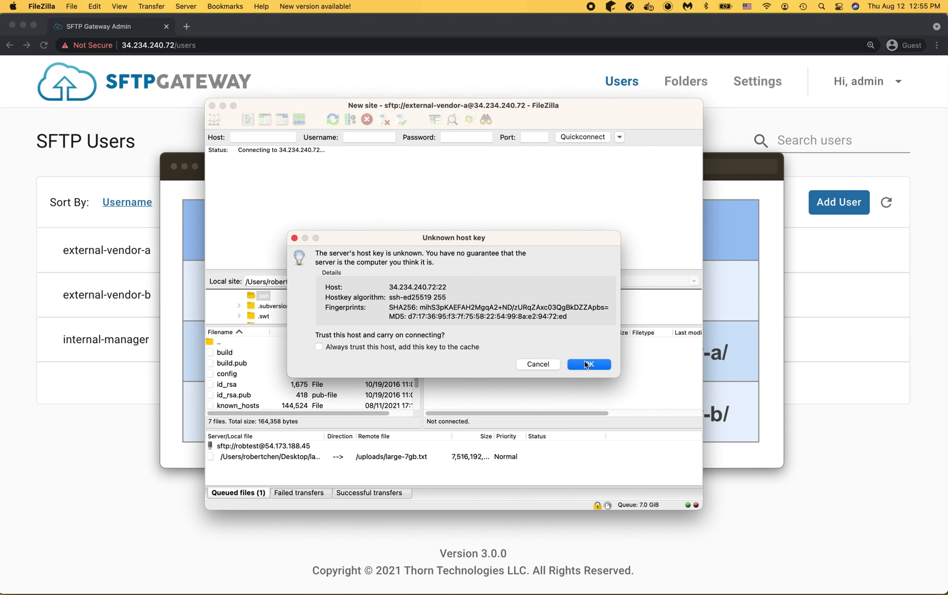
# Accept the host key and upload user-a.txt from the Desktop to the remote root
pyautogui.click(587, 364)
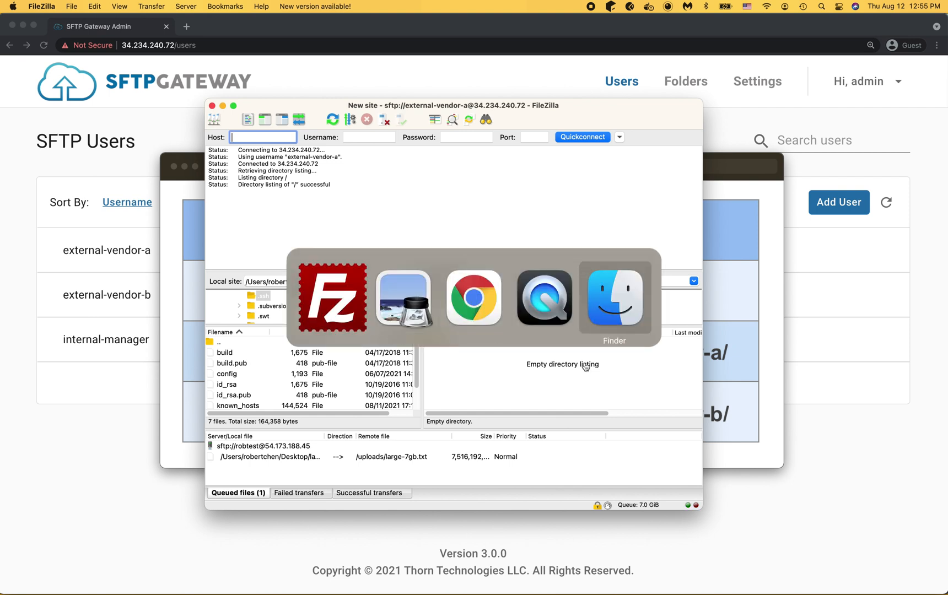
pyautogui.click(614, 296)
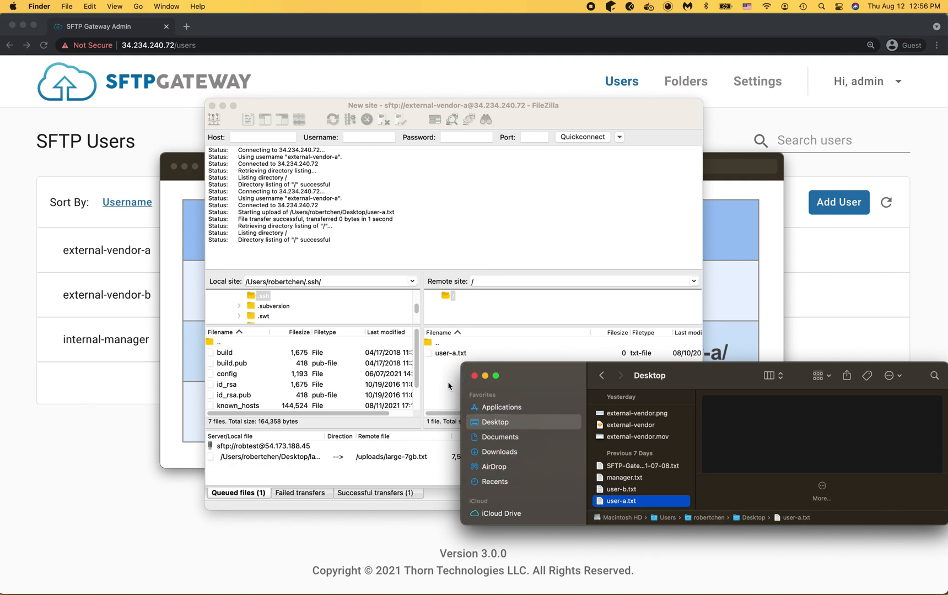
pyautogui.click(453, 105)
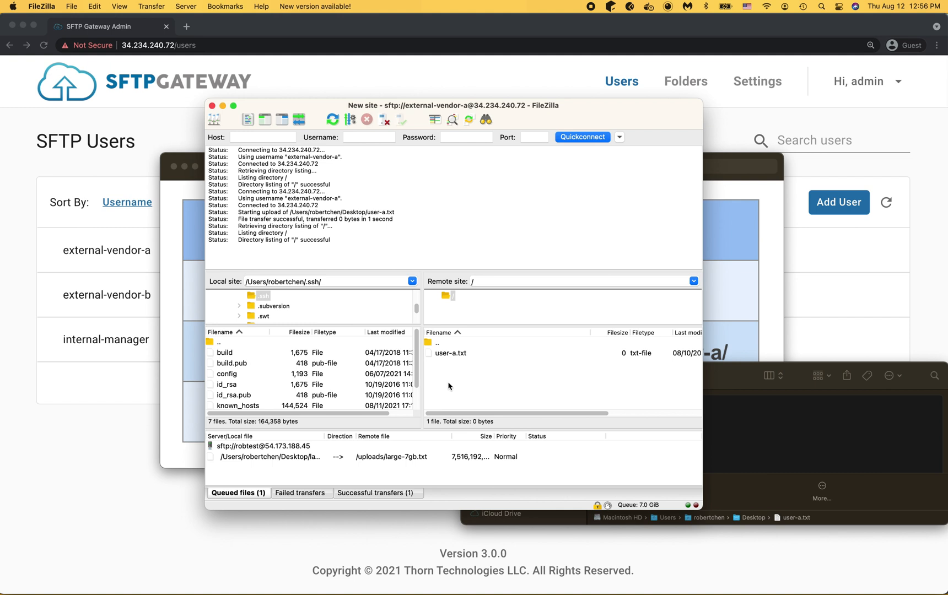
pyautogui.moveTo(400, 333)
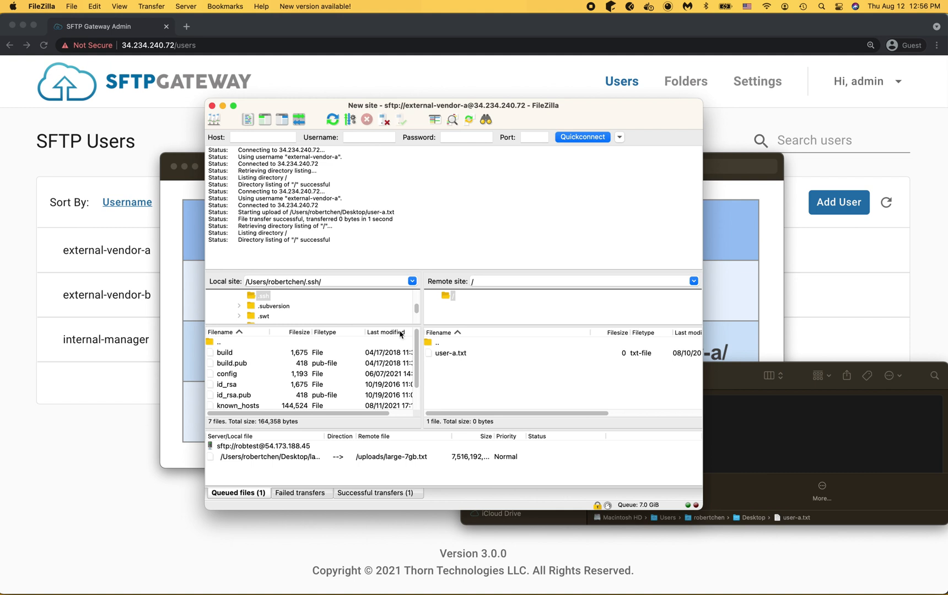
# Reconnect as external-vendor-b with its password, replacing the current connection
pyautogui.click(214, 119)
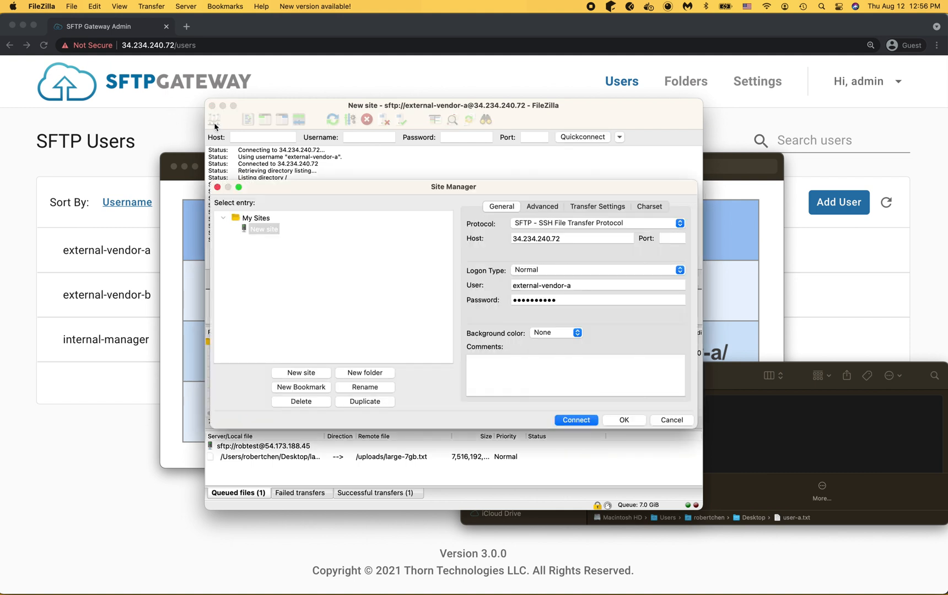
pyautogui.click(574, 286)
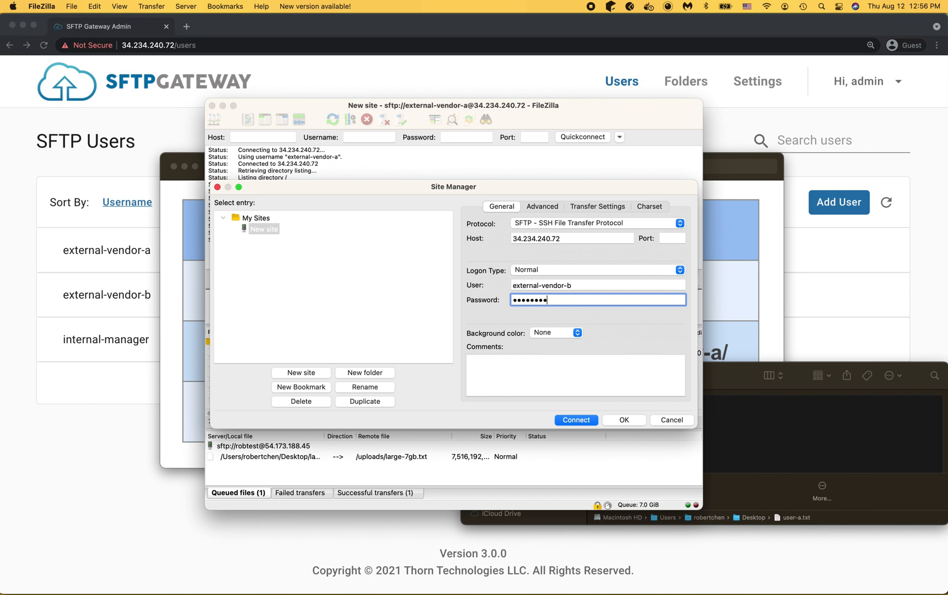
pyautogui.write('••')
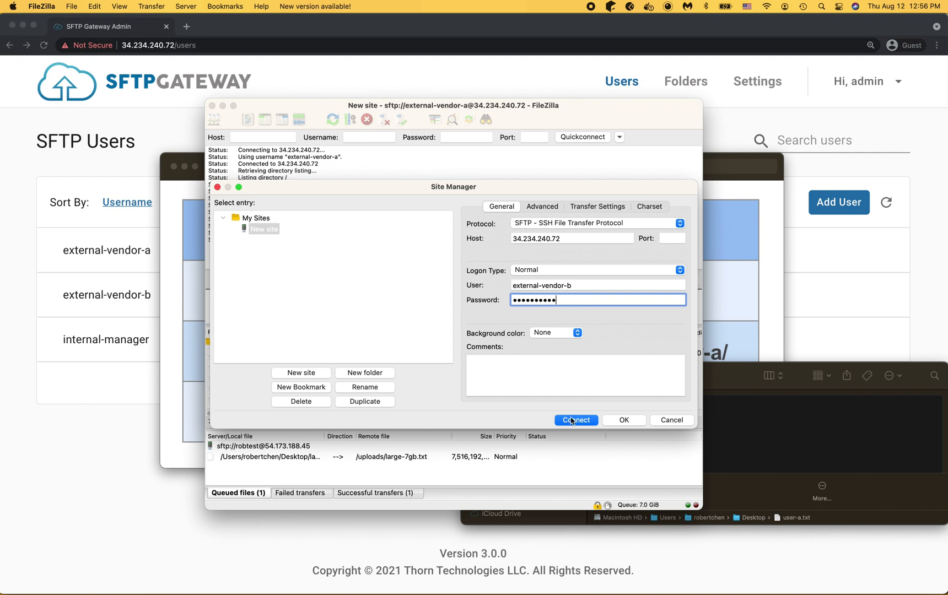
pyautogui.click(574, 420)
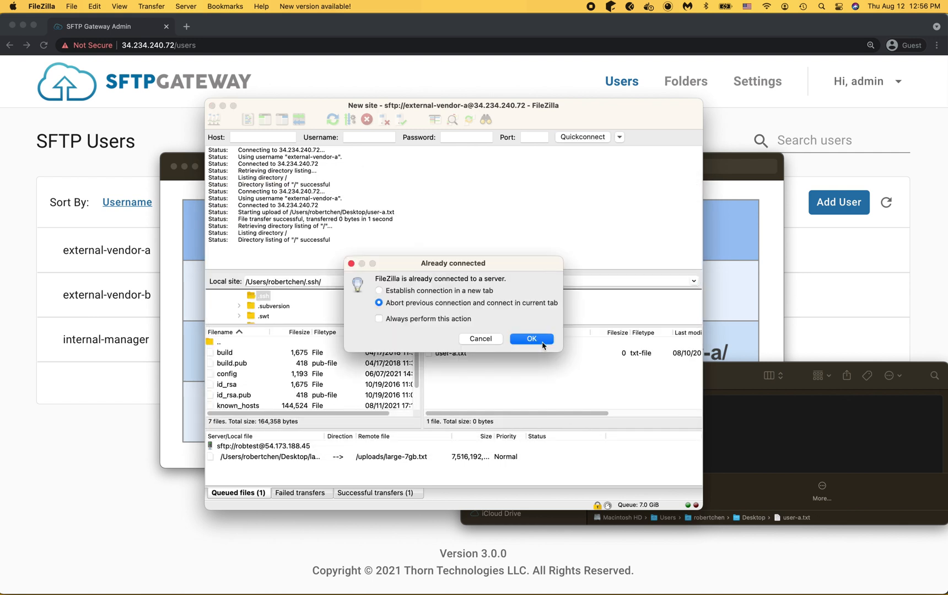
pyautogui.click(530, 338)
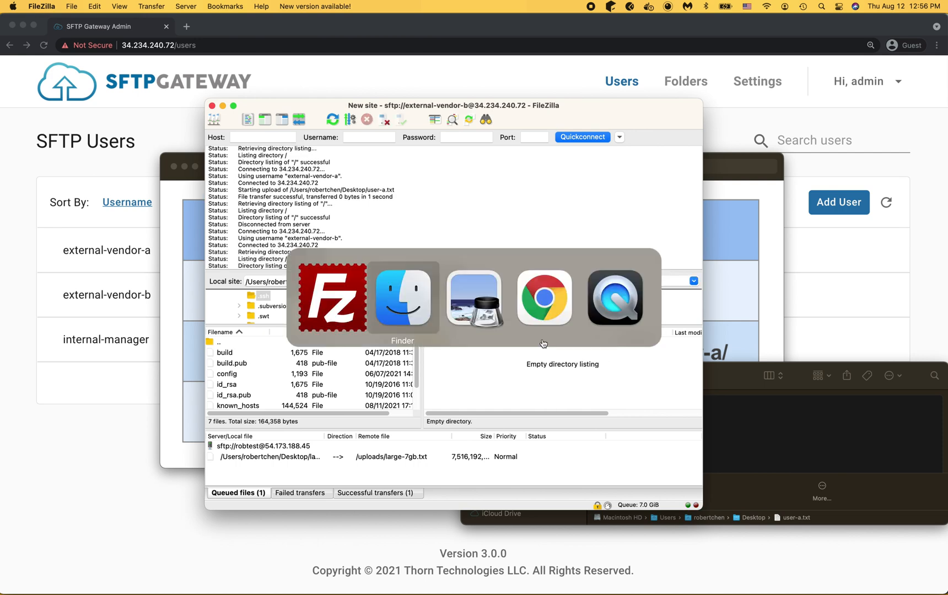
# Upload user-b.txt from the Desktop into the external-vendor-b remote root
pyautogui.click(403, 296)
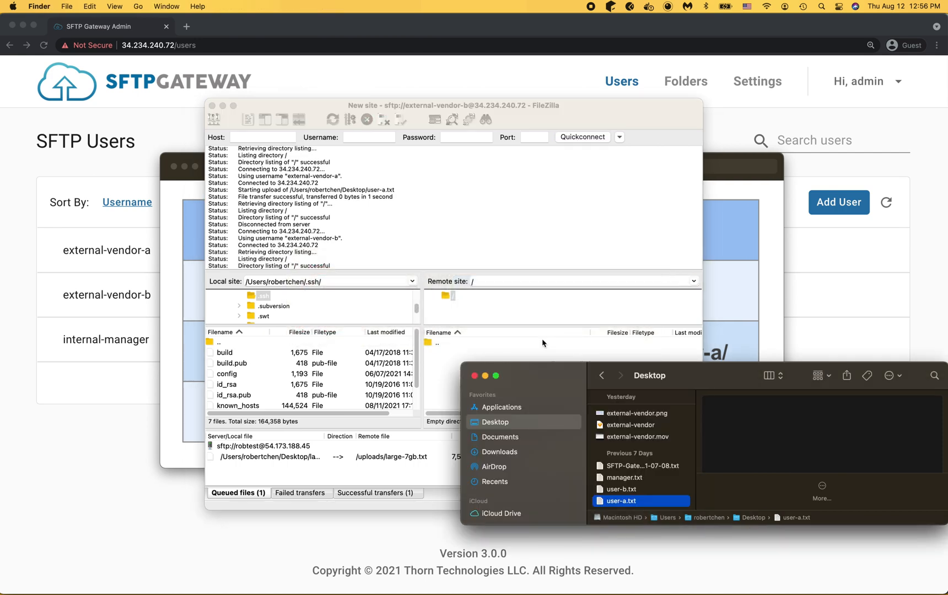
pyautogui.click(619, 489)
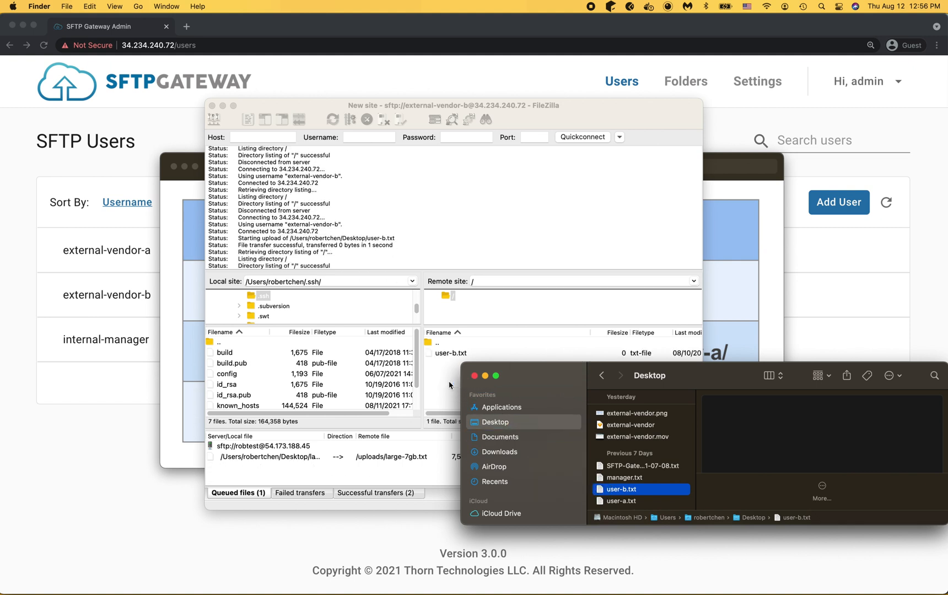
pyautogui.click(453, 105)
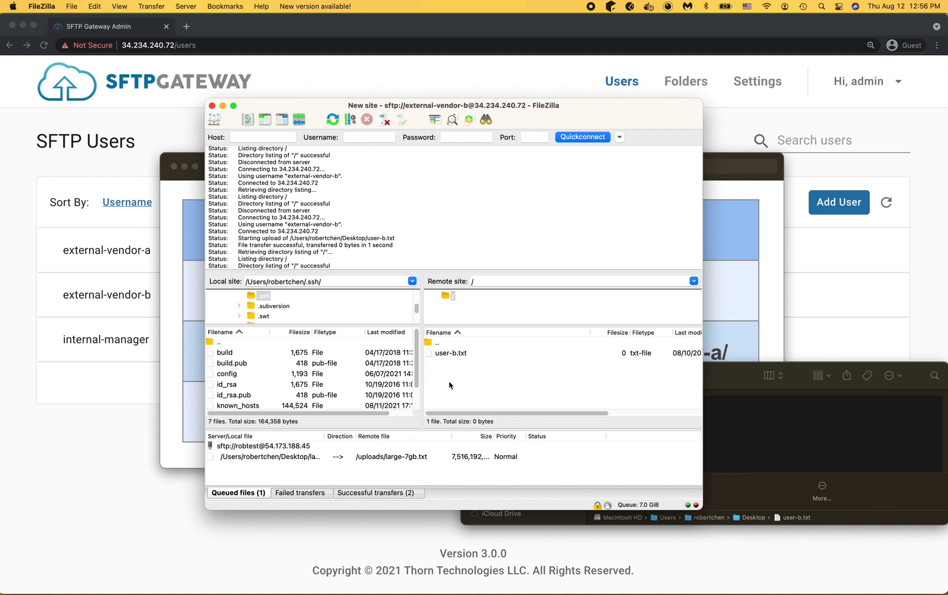
# Reconnect as internal-manager, replacing the current connection
pyautogui.click(214, 119)
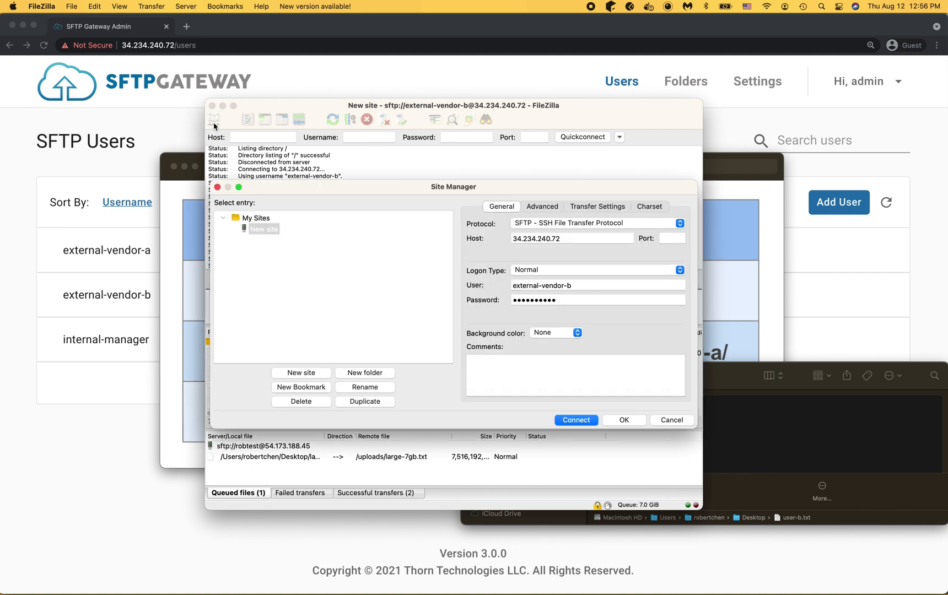
pyautogui.moveTo(487, 276)
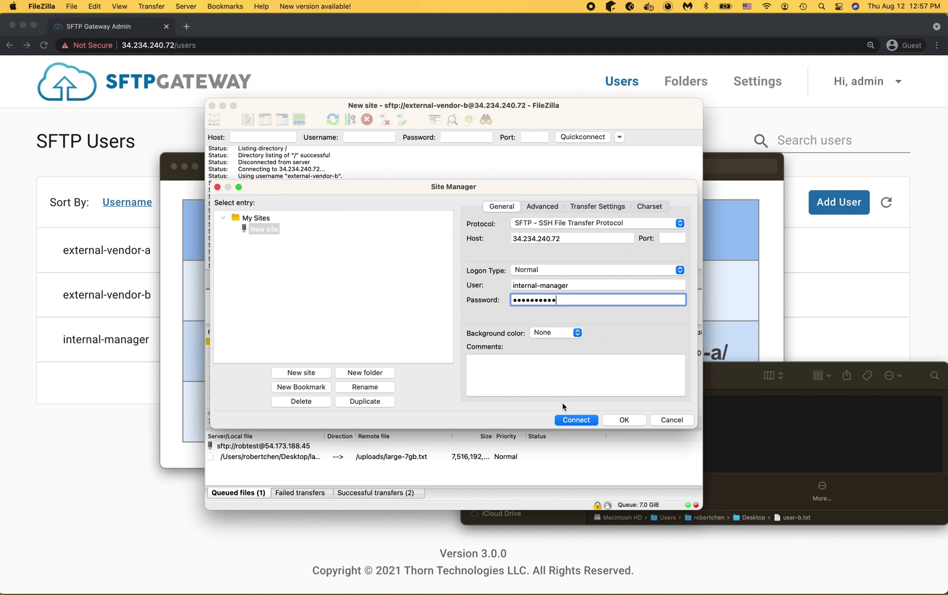
pyautogui.click(574, 420)
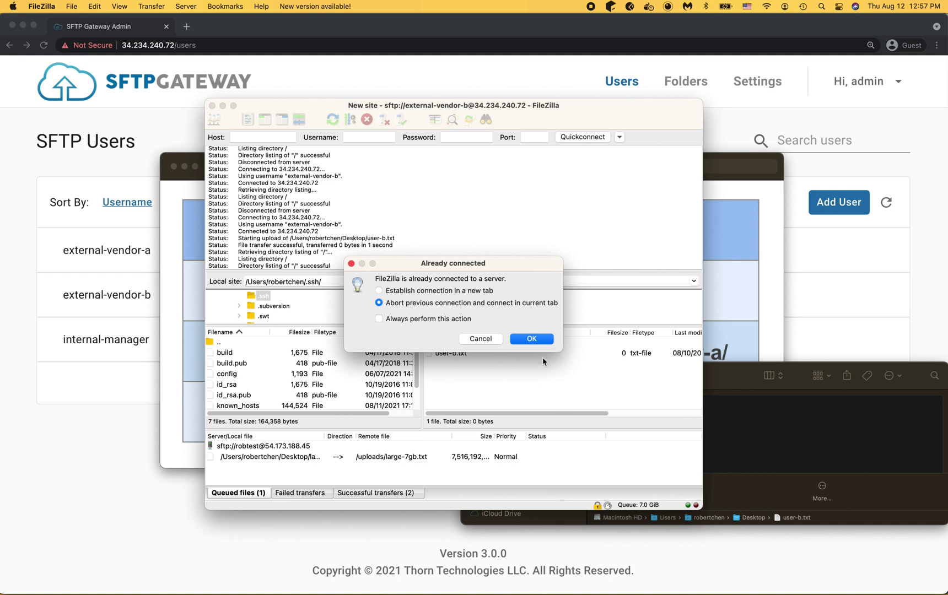
pyautogui.click(530, 338)
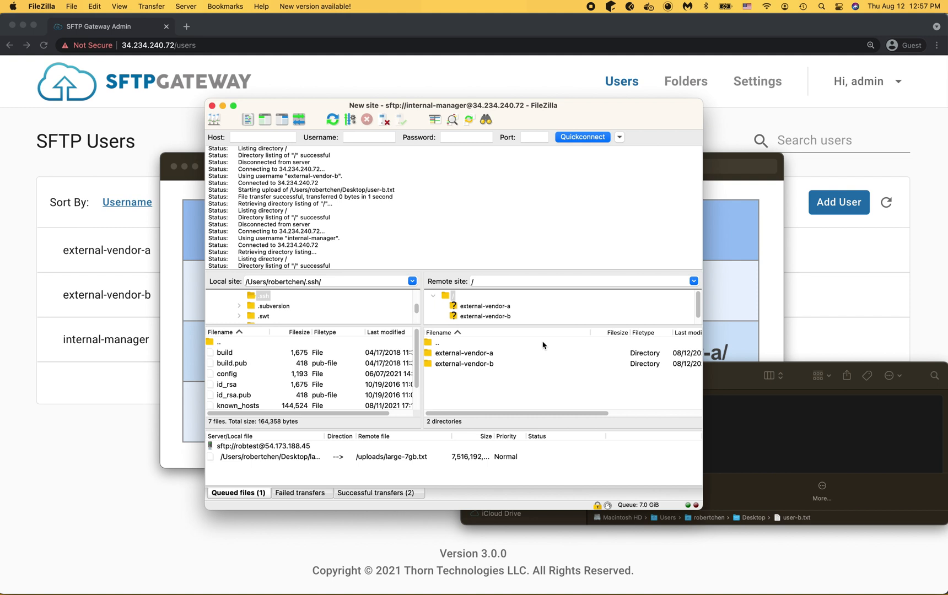
# Open external-vendor-a, then external-vendor-b, to upload manager.txt there
pyautogui.click(483, 306)
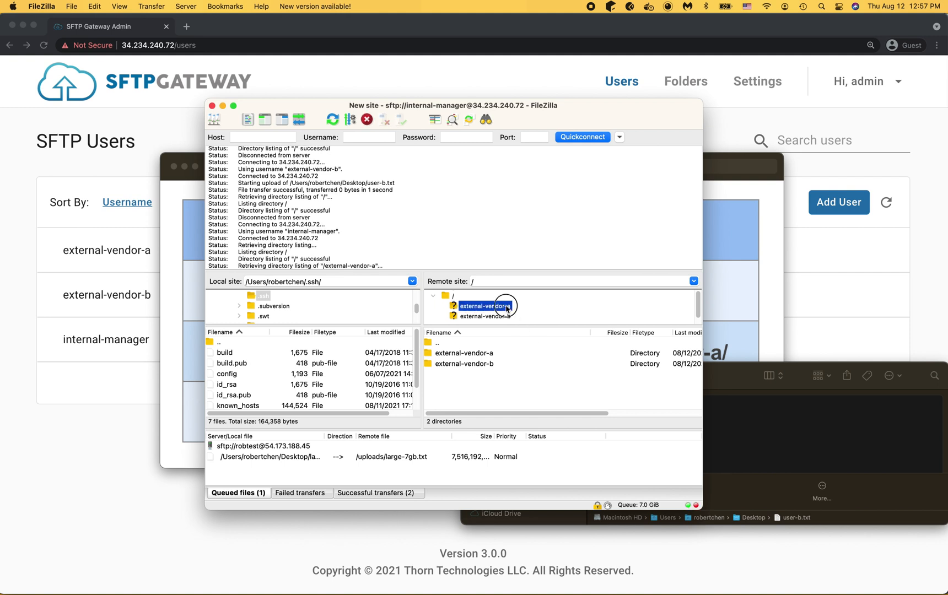
pyautogui.doubleClick(484, 306)
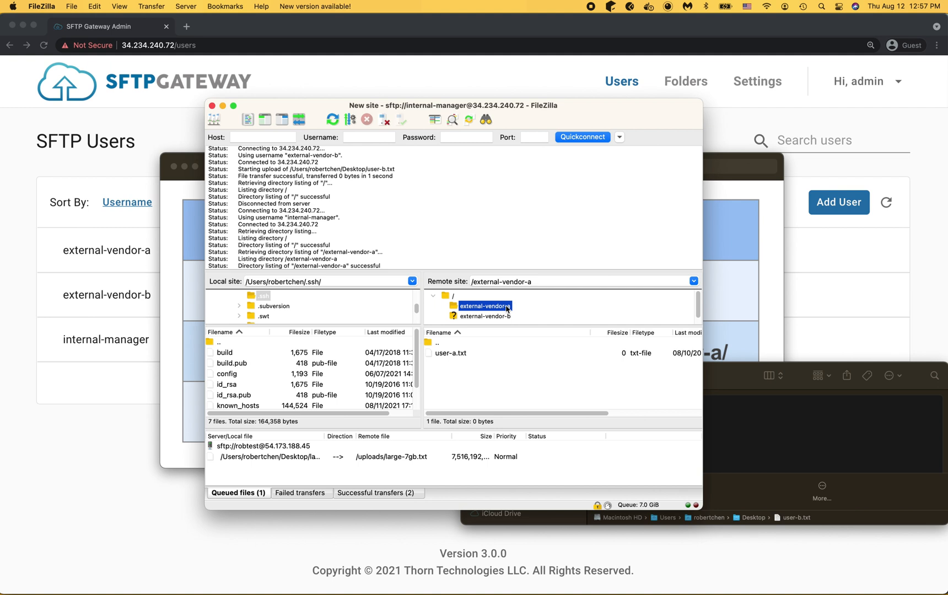
pyautogui.click(484, 316)
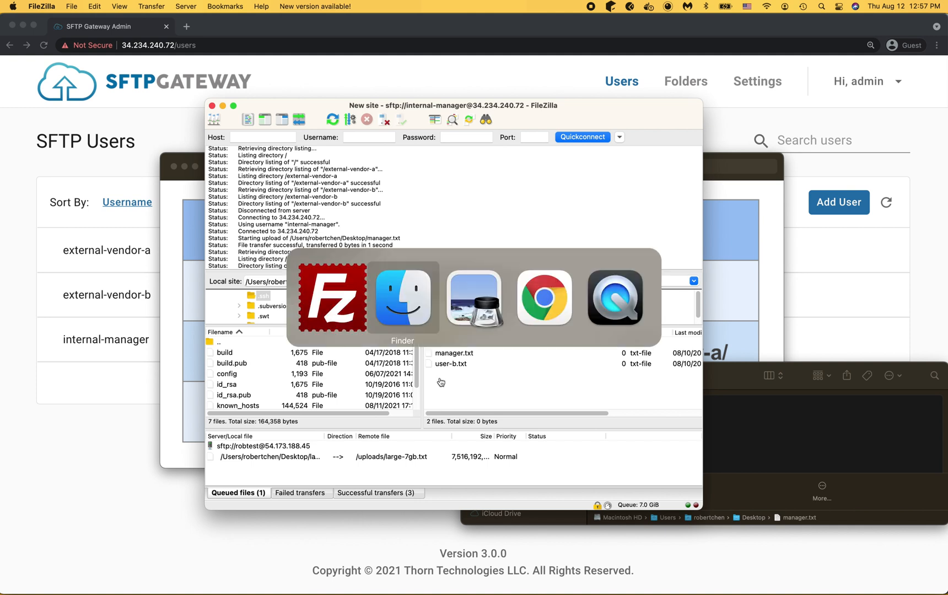
# Filter the S3 bucket list by name to sftpgw-i-06d758855bc0ab19e
pyautogui.click(542, 295)
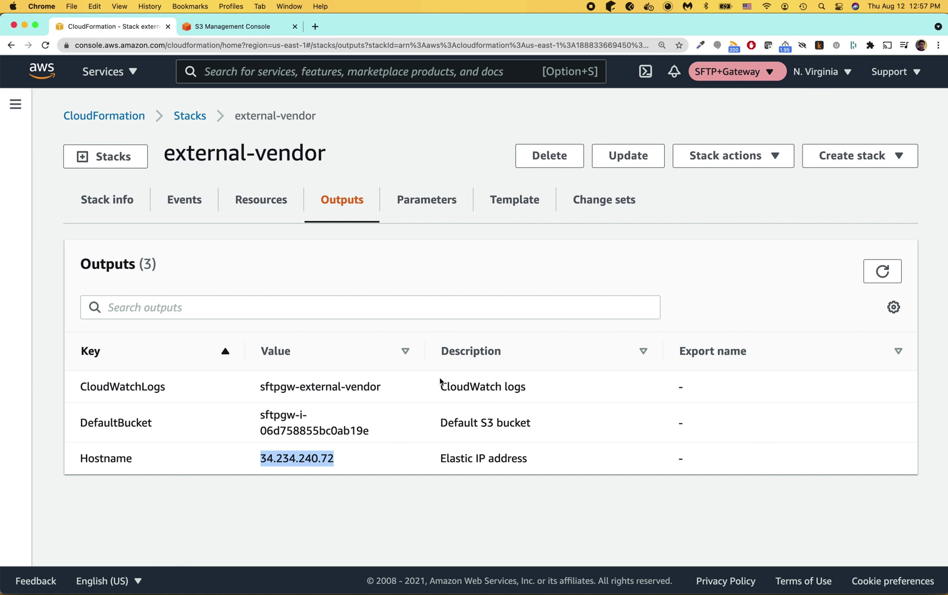
pyautogui.moveTo(389, 436)
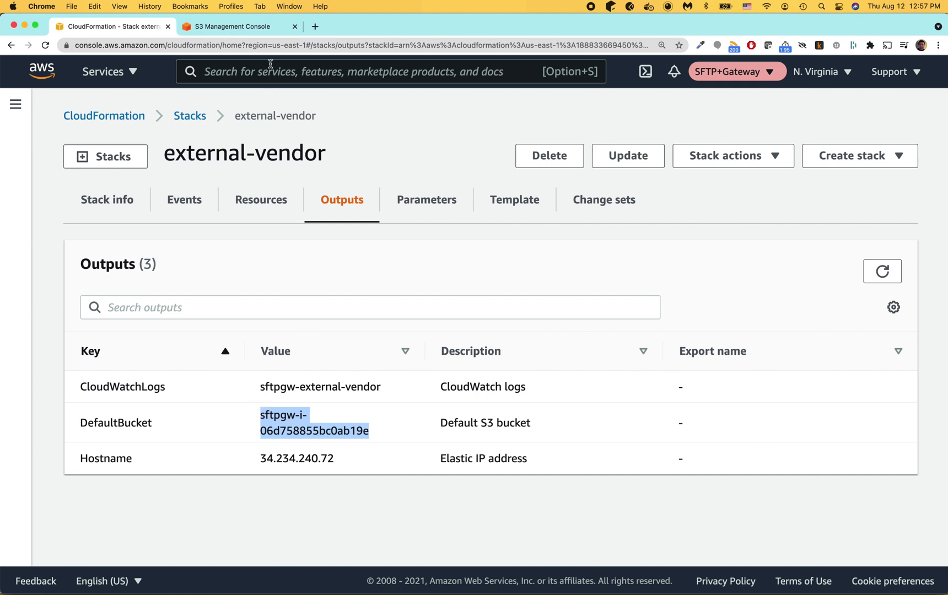
pyautogui.click(235, 26)
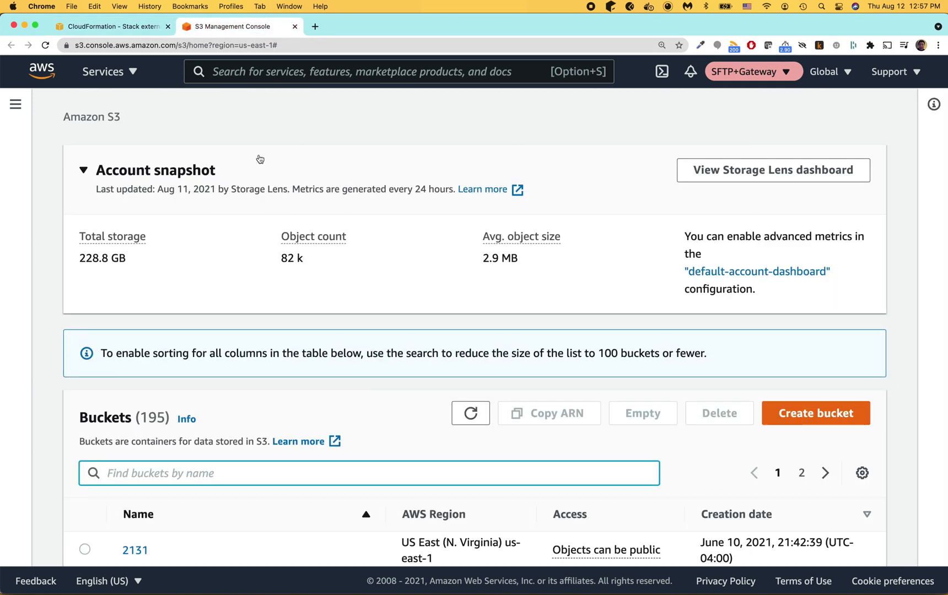
pyautogui.write('sftpgw-i-06d758855bc0ab19e')
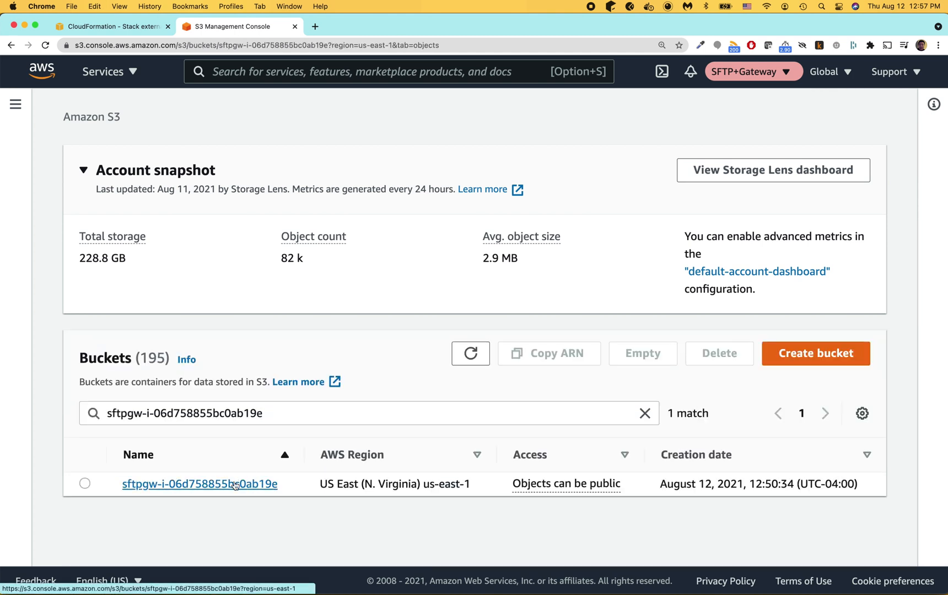
# Browse the sftpgw-i-06d758855bc0ab19e bucket's users/external-vendor-a and external-vendor-b folders to check their files
pyautogui.click(200, 483)
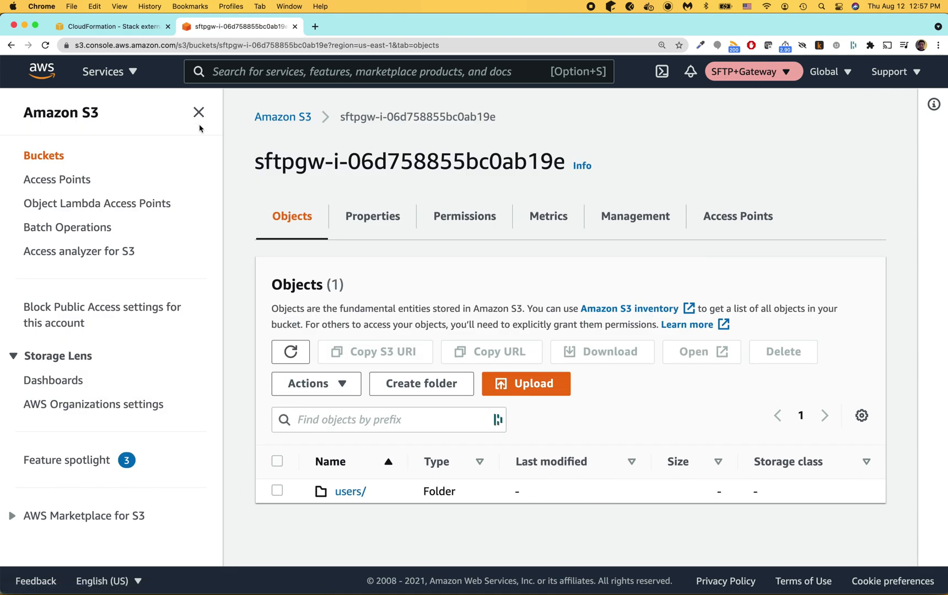
pyautogui.click(199, 112)
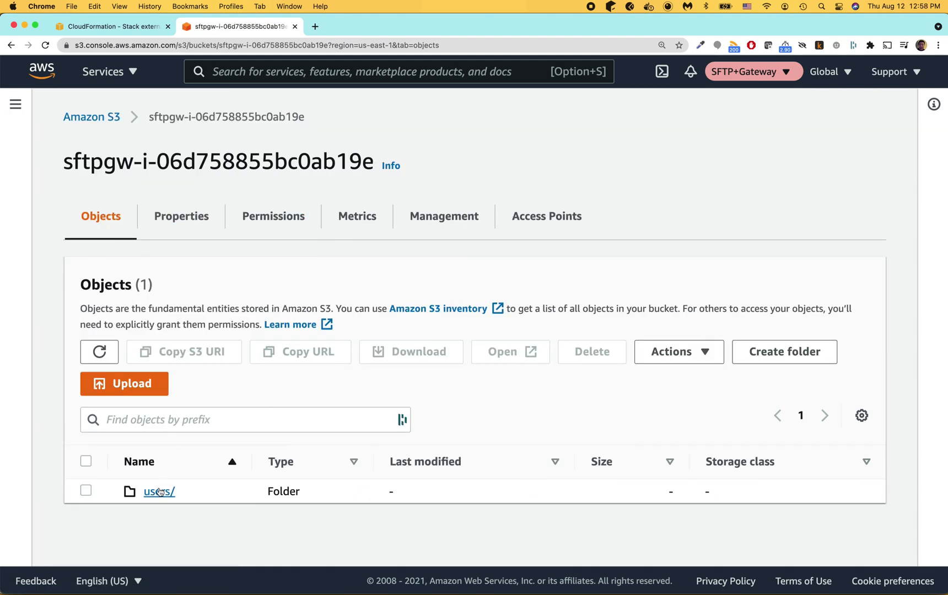
pyautogui.click(158, 491)
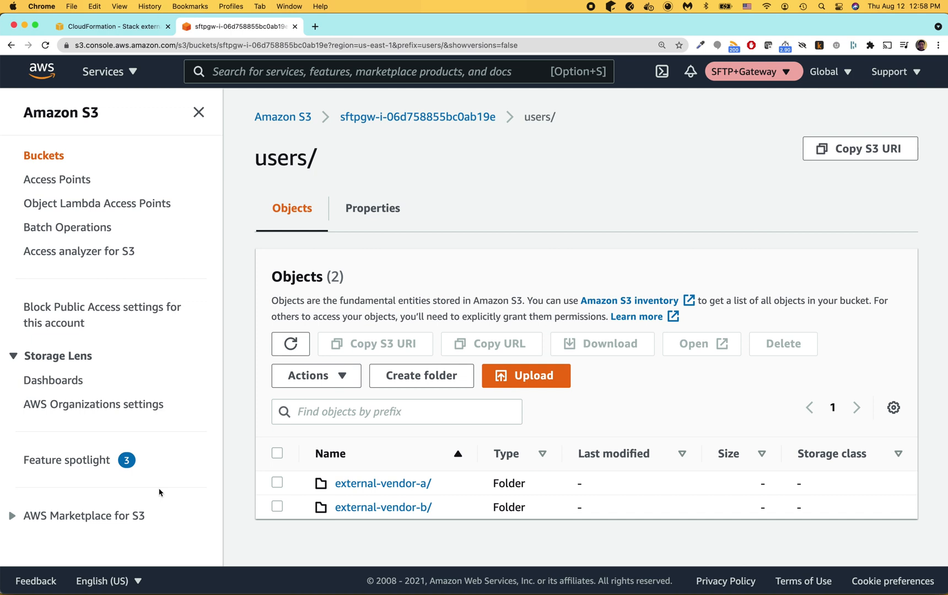
pyautogui.click(382, 483)
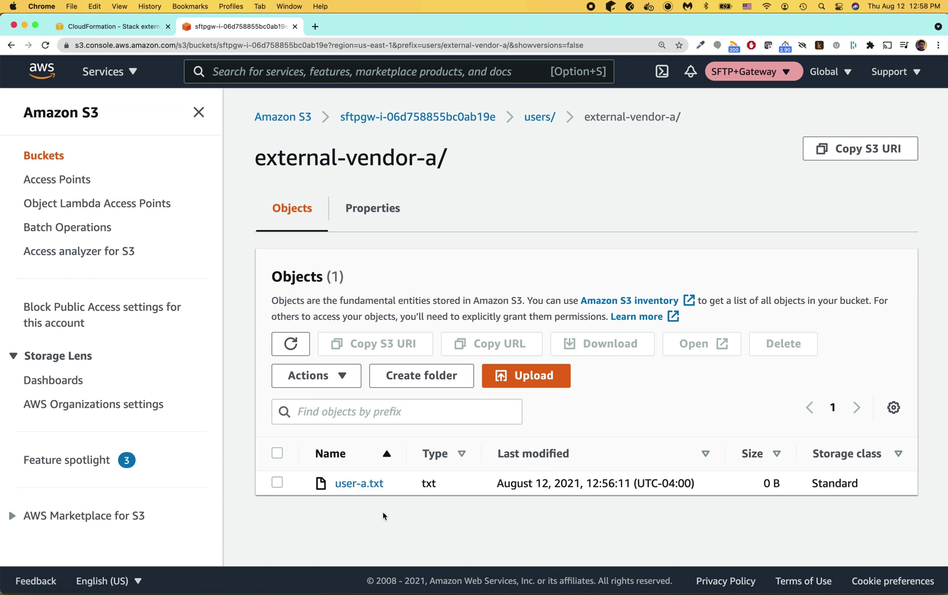
pyautogui.moveTo(541, 142)
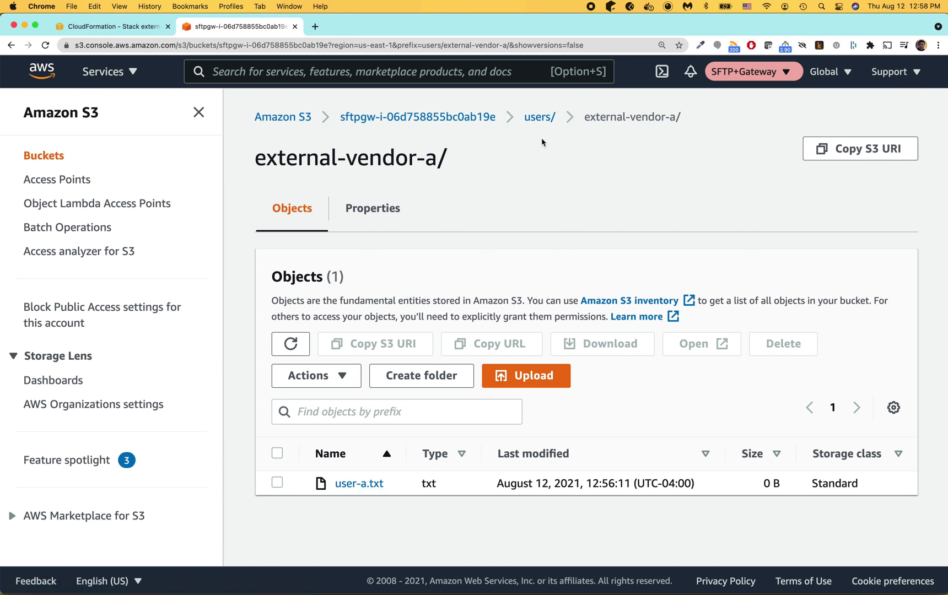
pyautogui.click(538, 117)
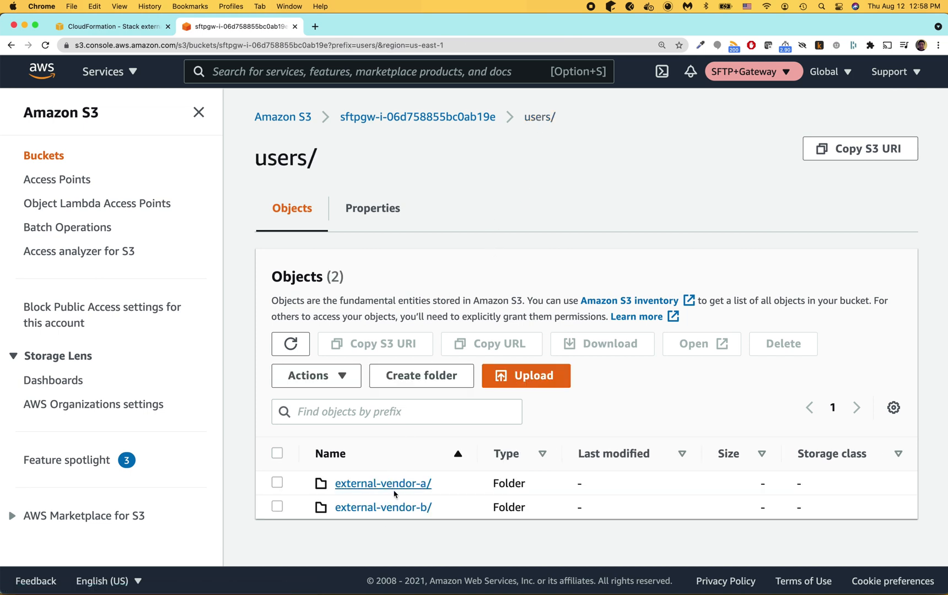
pyautogui.click(382, 507)
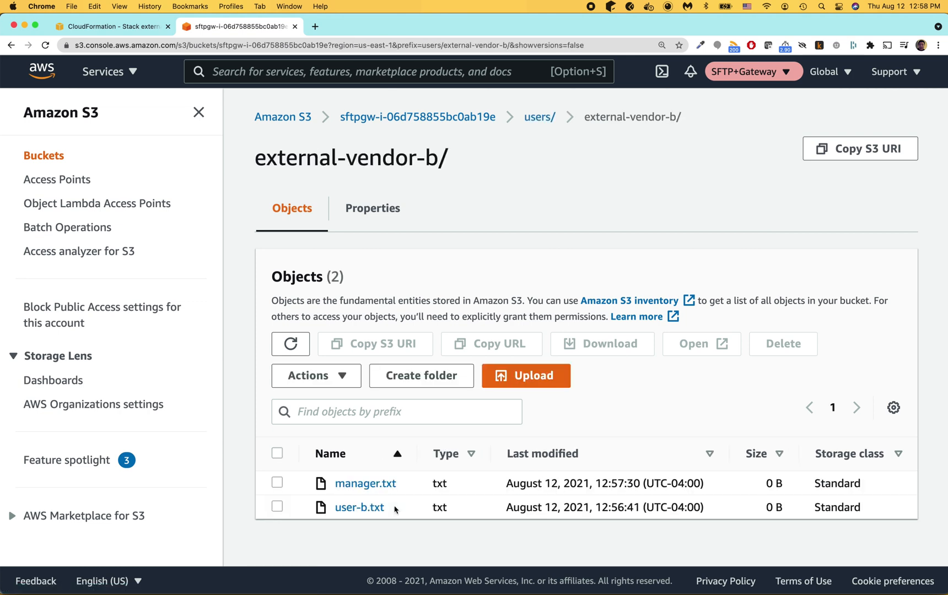
pyautogui.moveTo(402, 525)
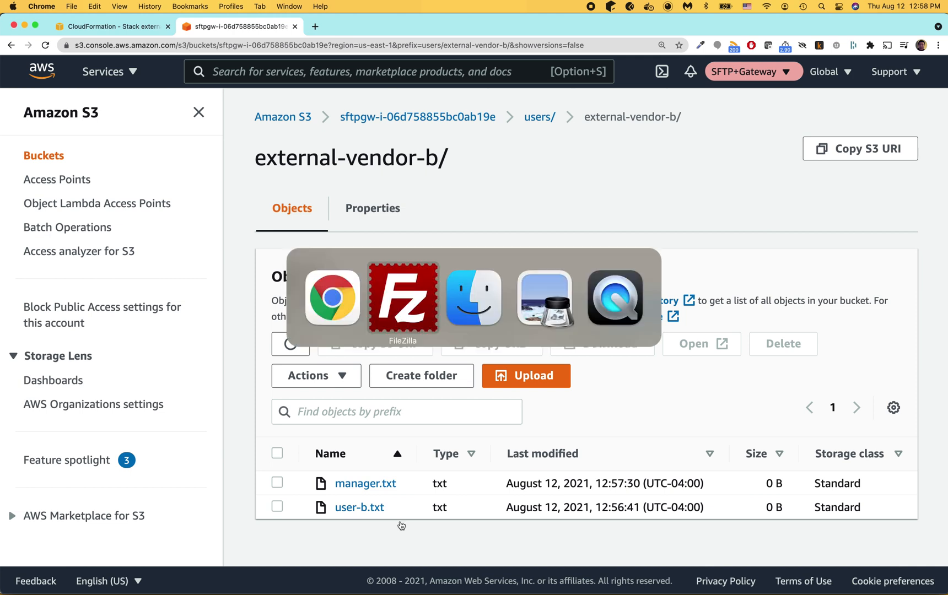
# Reconnect the saved FileZilla site as external-vendor-b, replacing the old connection, and refresh the listing
pyautogui.click(401, 296)
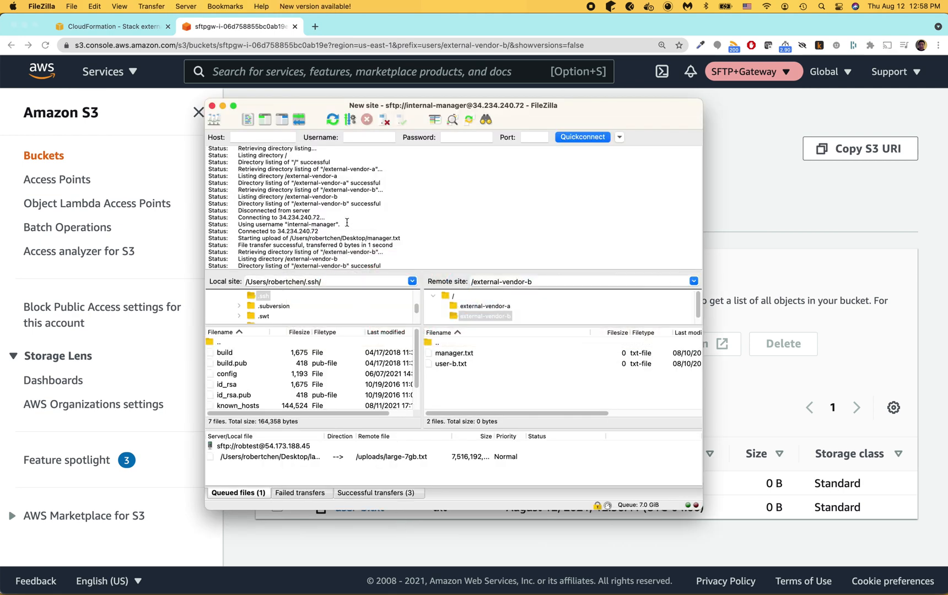
pyautogui.click(214, 119)
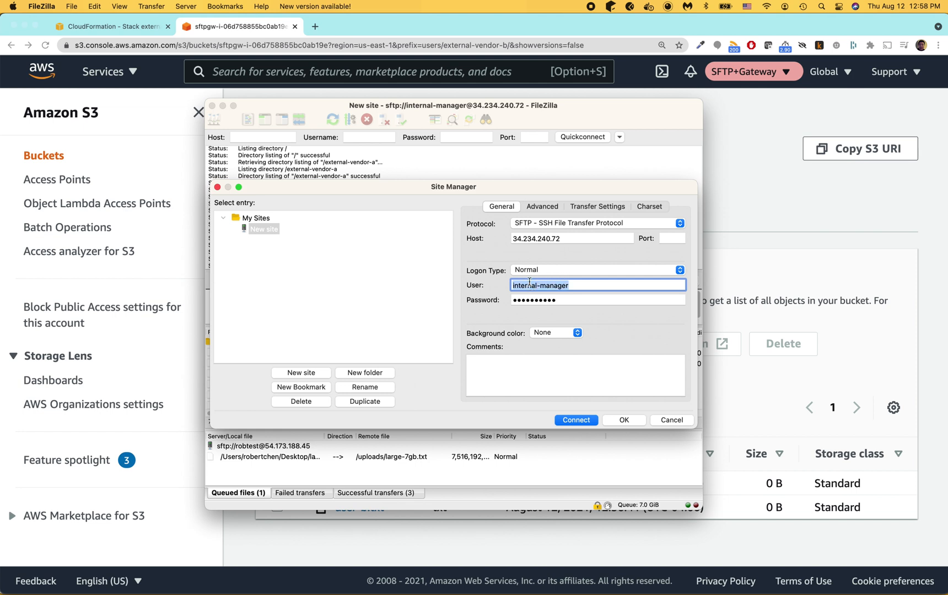
pyautogui.write('external-vendor-b')
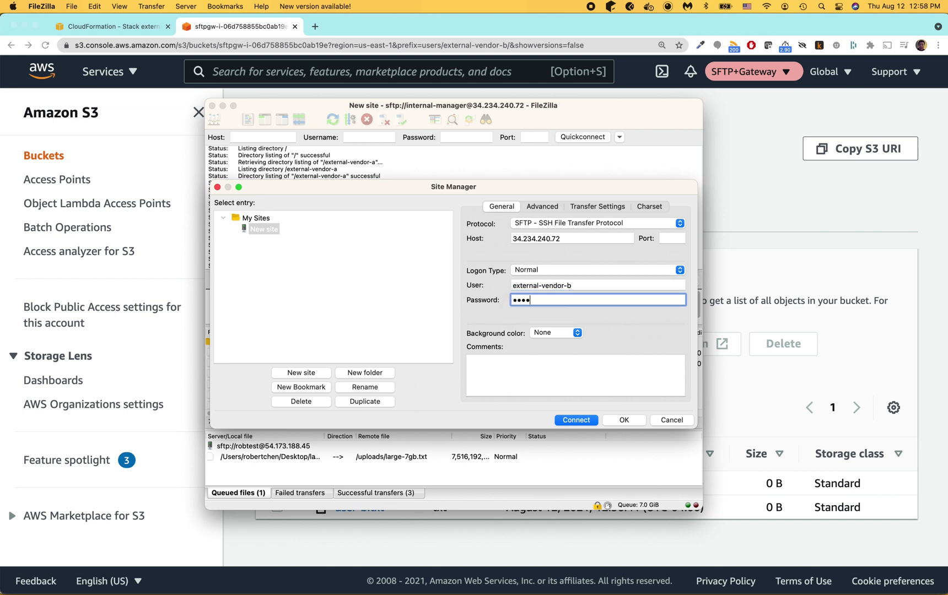
pyautogui.write('password')
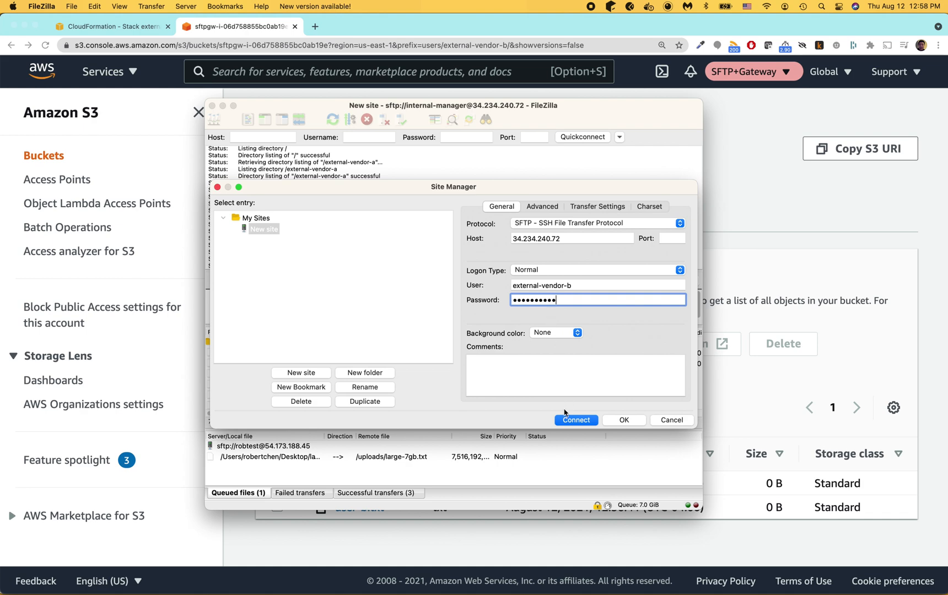
pyautogui.click(574, 420)
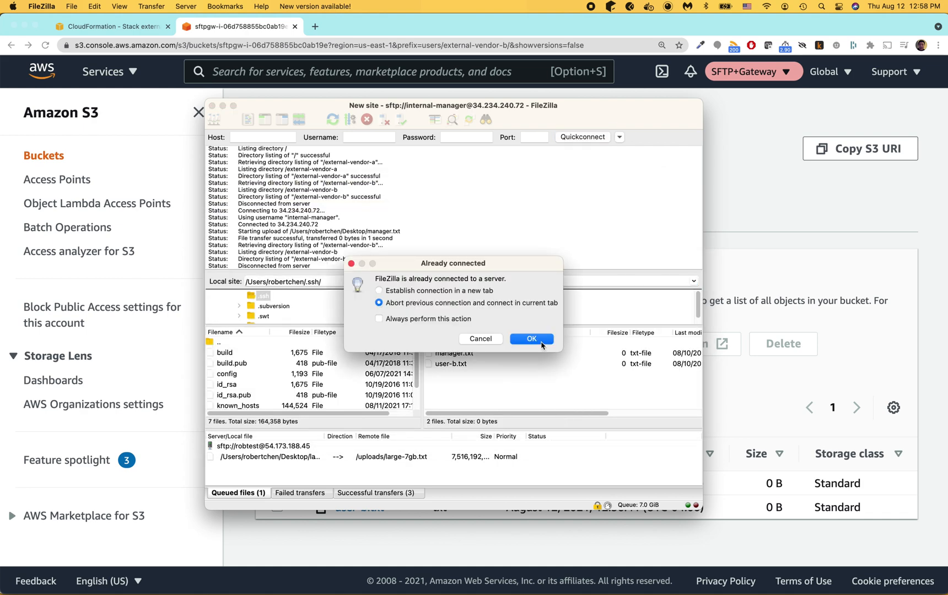
pyautogui.click(530, 338)
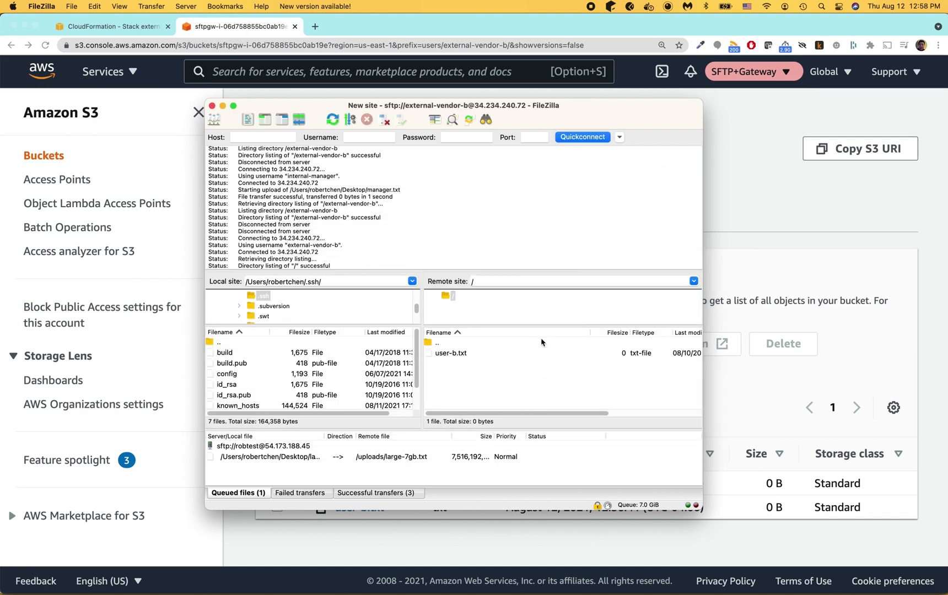
pyautogui.click(331, 119)
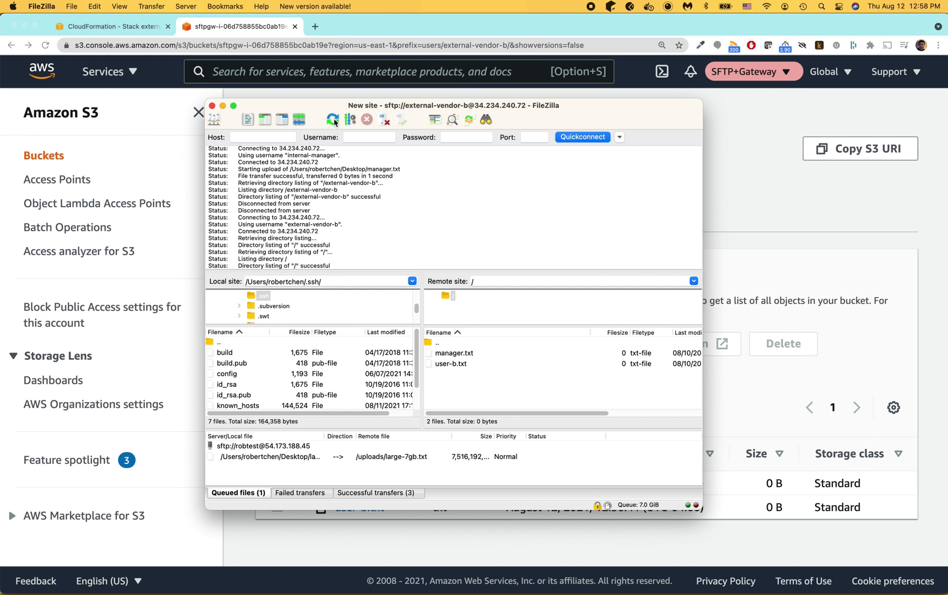
# Download manager.txt from the remote pane, then delete it from the server
pyautogui.click(453, 353)
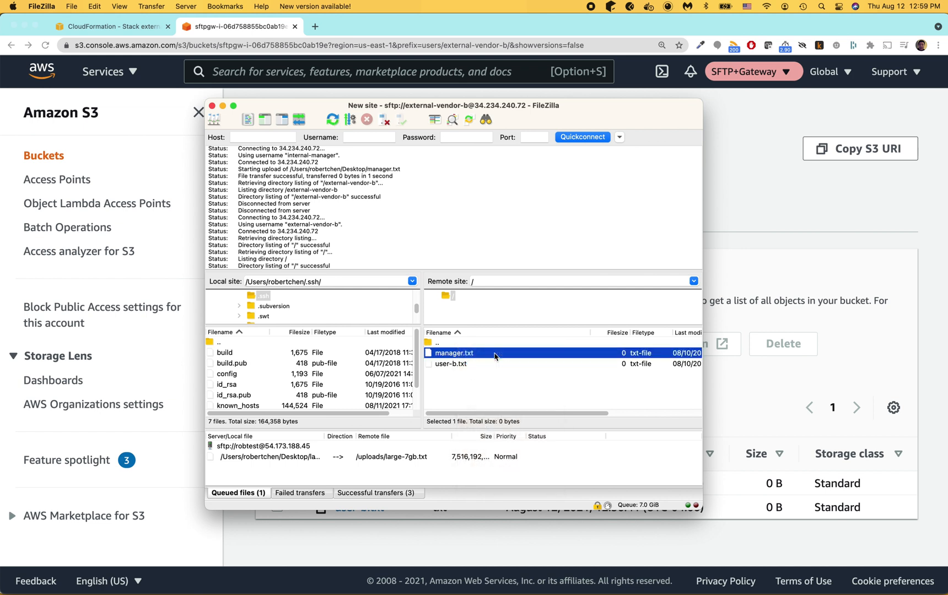
pyautogui.doubleClick(453, 352)
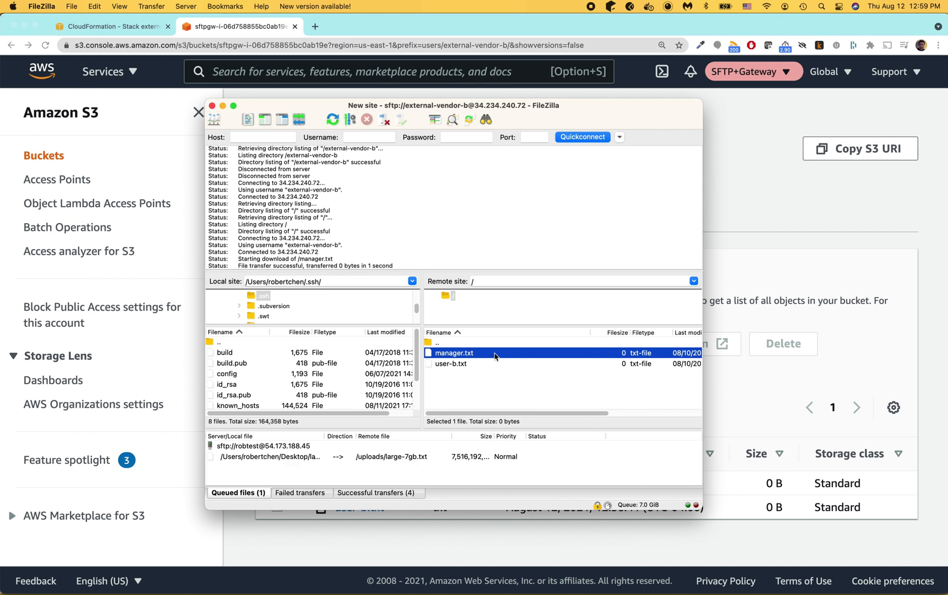
pyautogui.rightClick(454, 353)
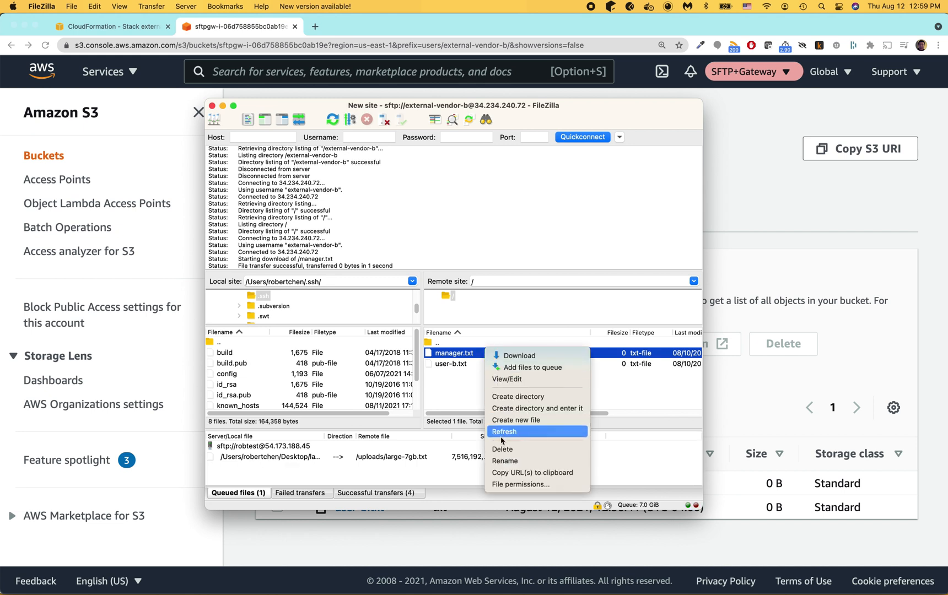
pyautogui.click(502, 448)
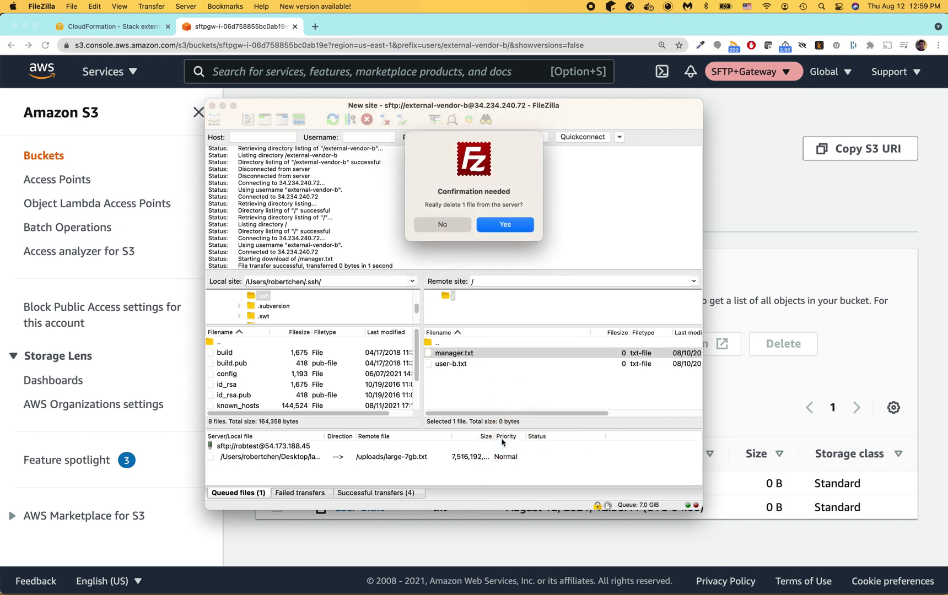
pyautogui.click(504, 225)
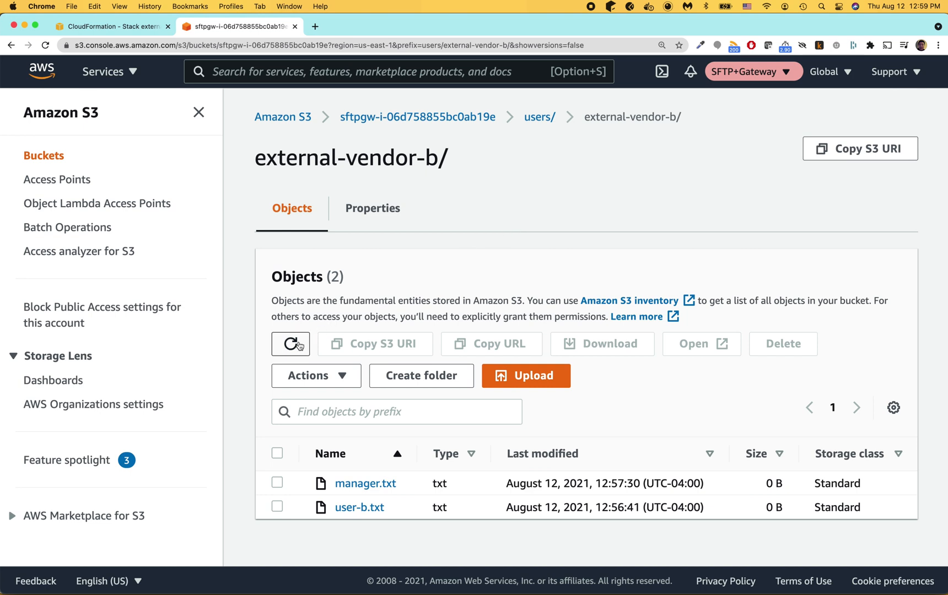
# Refresh the external-vendor-b object list to see only user-b.txt remaining
pyautogui.click(291, 344)
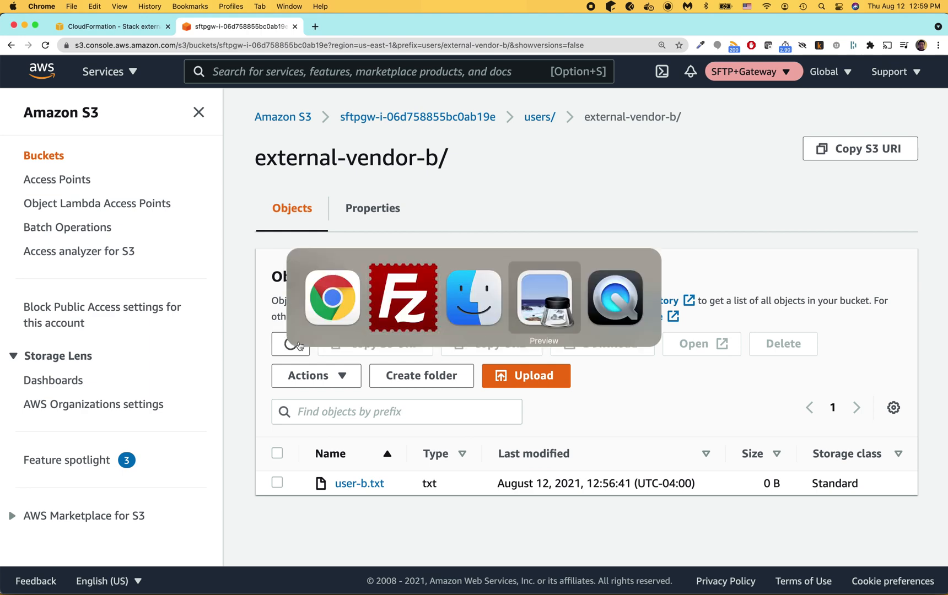
# Bring the external-vendor.png user-to-folder diagram in Preview to the front
pyautogui.click(543, 297)
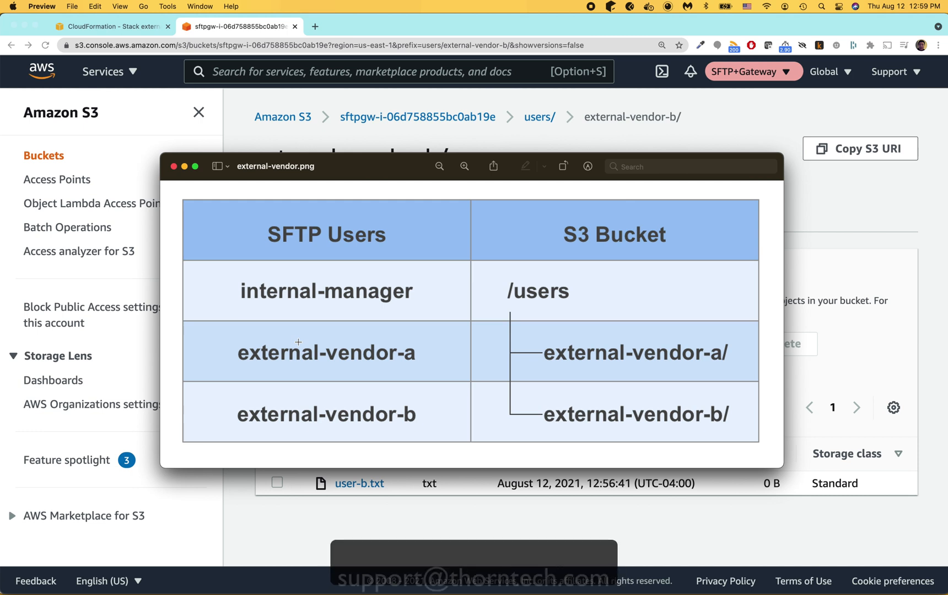
pyautogui.moveTo(249, 371)
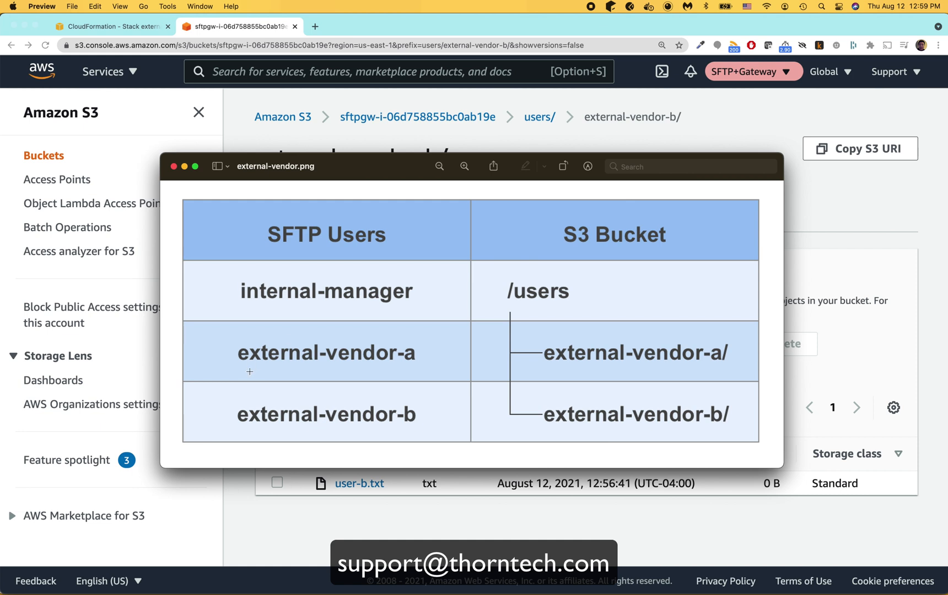